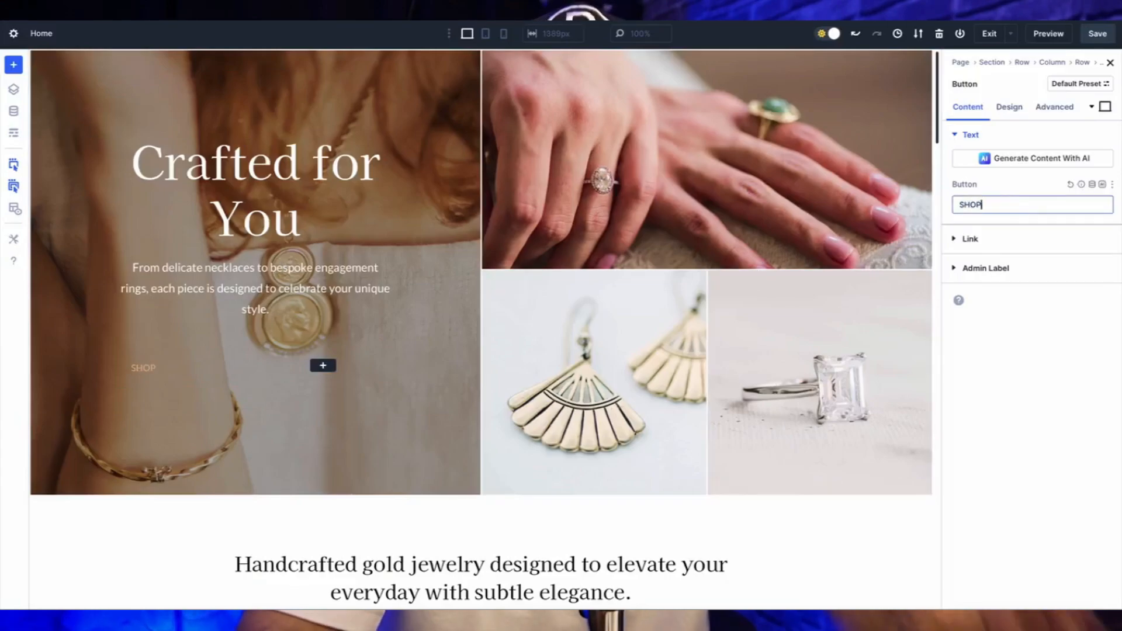
Switch the SHOP NOW button module over to its Design settings.
{"action": "left_click", "coordinate": [1010, 106]}
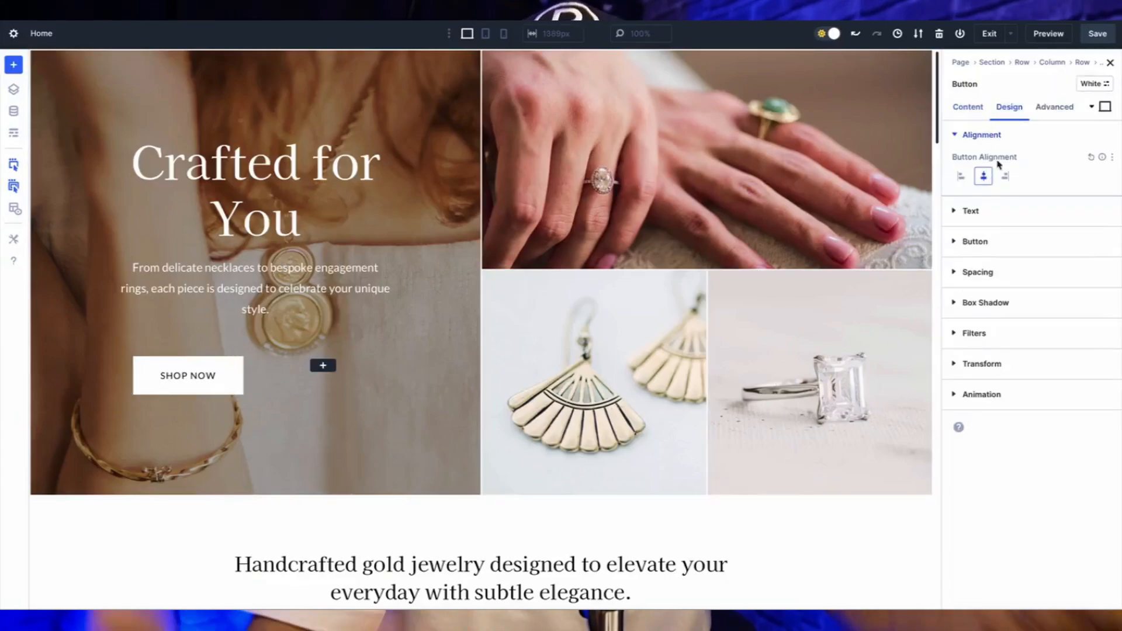
{"action": "left_click", "coordinate": [969, 107]}
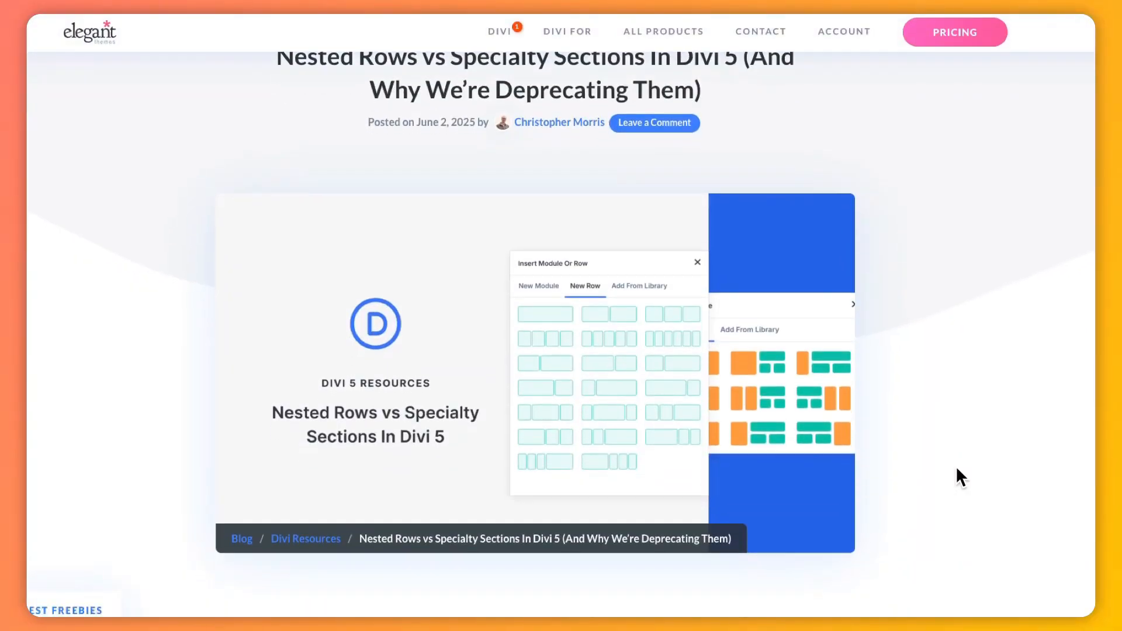
Scroll through the Nested Rows vs Specialty Sections article's intro and table of contents.
{"action": "scroll", "scroll_direction": "down", "scroll_amount": 3}
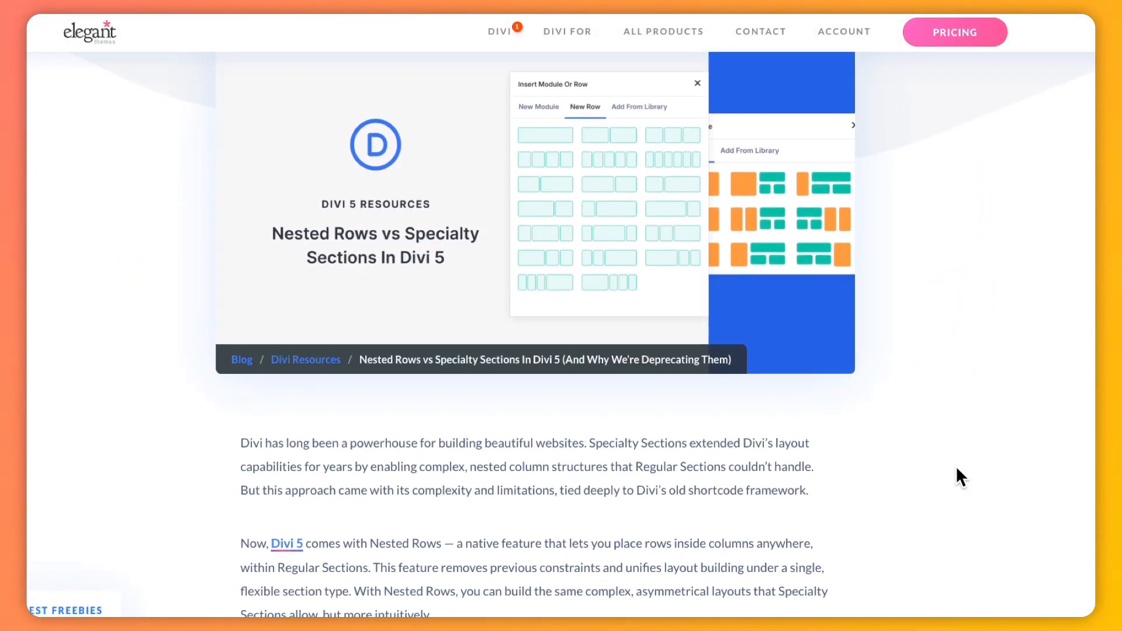
{"action": "scroll", "scroll_direction": "down", "scroll_amount": 3}
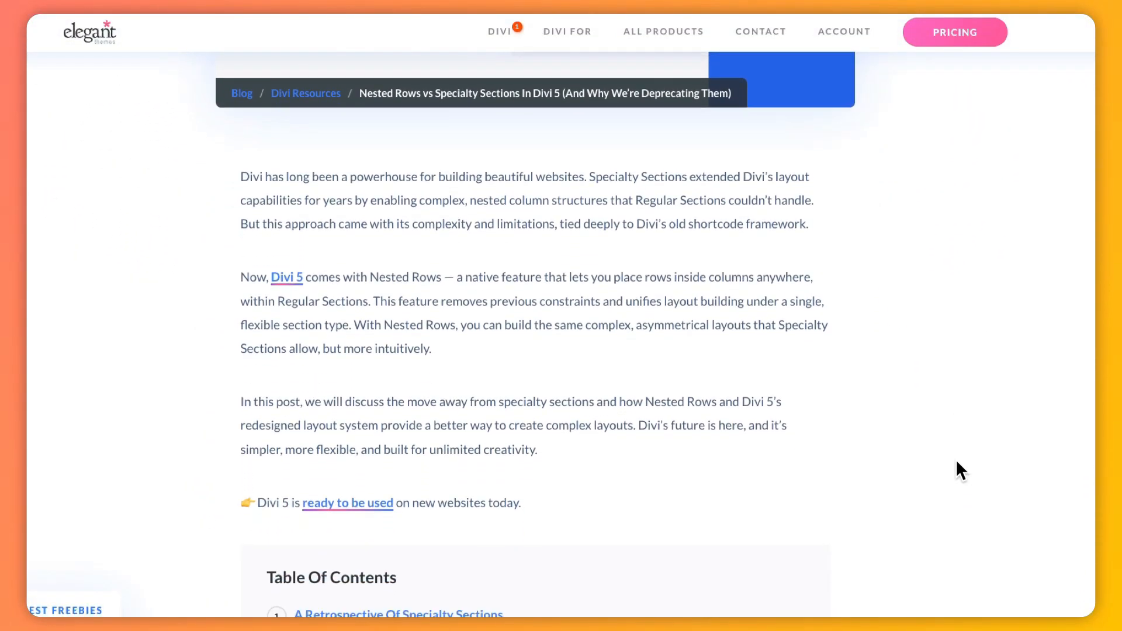
{"action": "scroll", "scroll_direction": "down", "scroll_amount": 3}
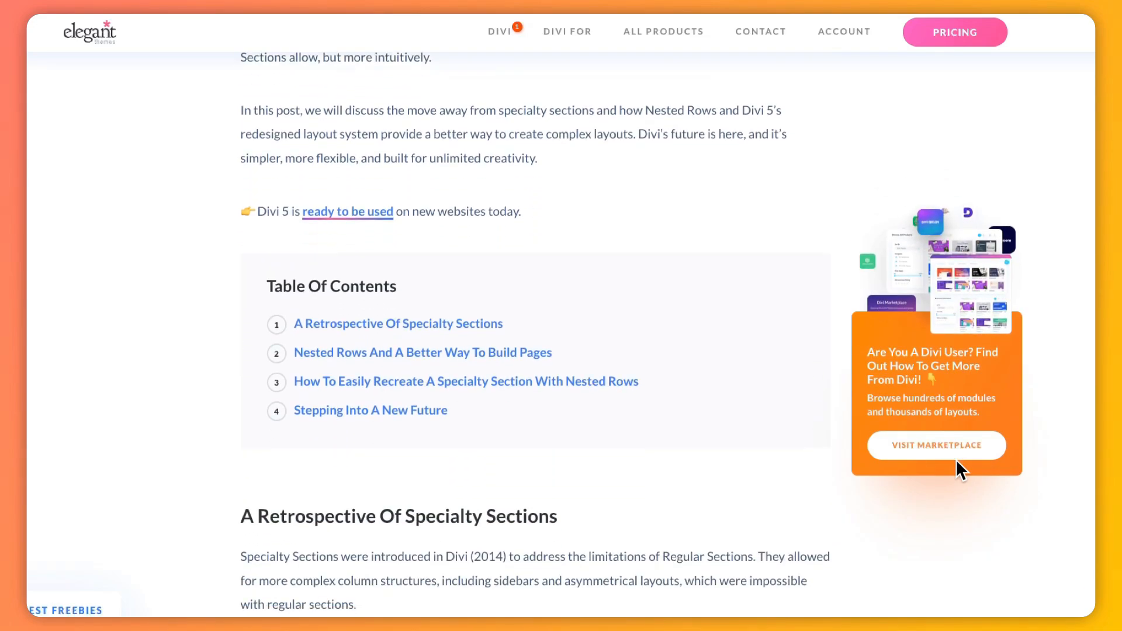
{"action": "scroll", "scroll_direction": "down", "scroll_amount": 3}
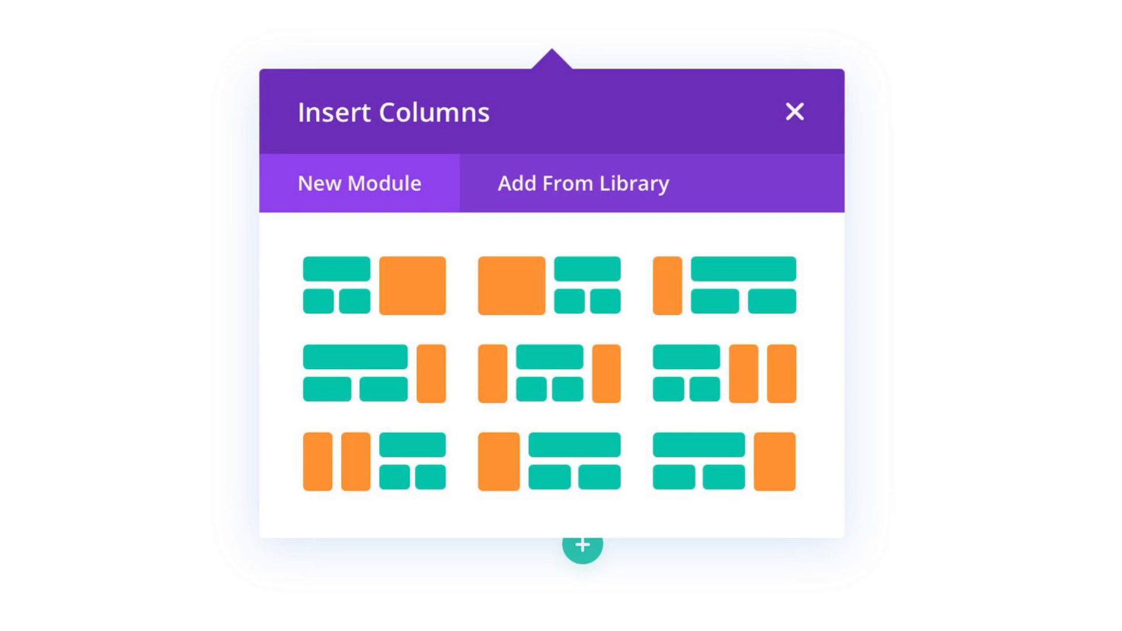
Open the Nested Rows page with its Scooter Rentals header in the Visual Builder.
{"action": "left_click", "coordinate": [794, 112]}
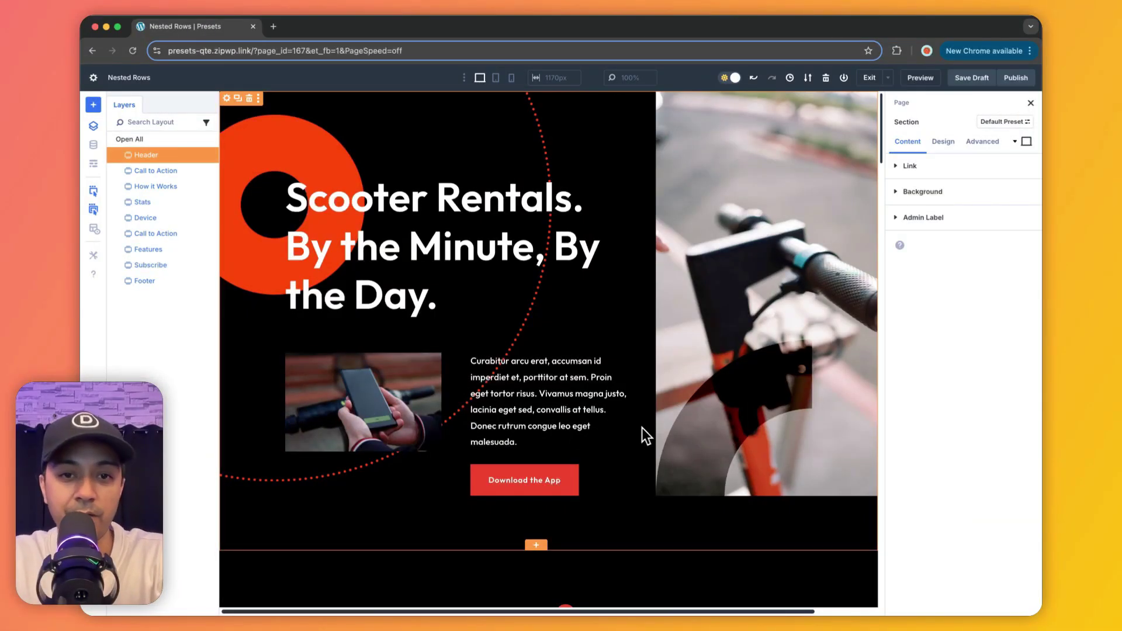
{"action": "mouse_move", "coordinate": [792, 414]}
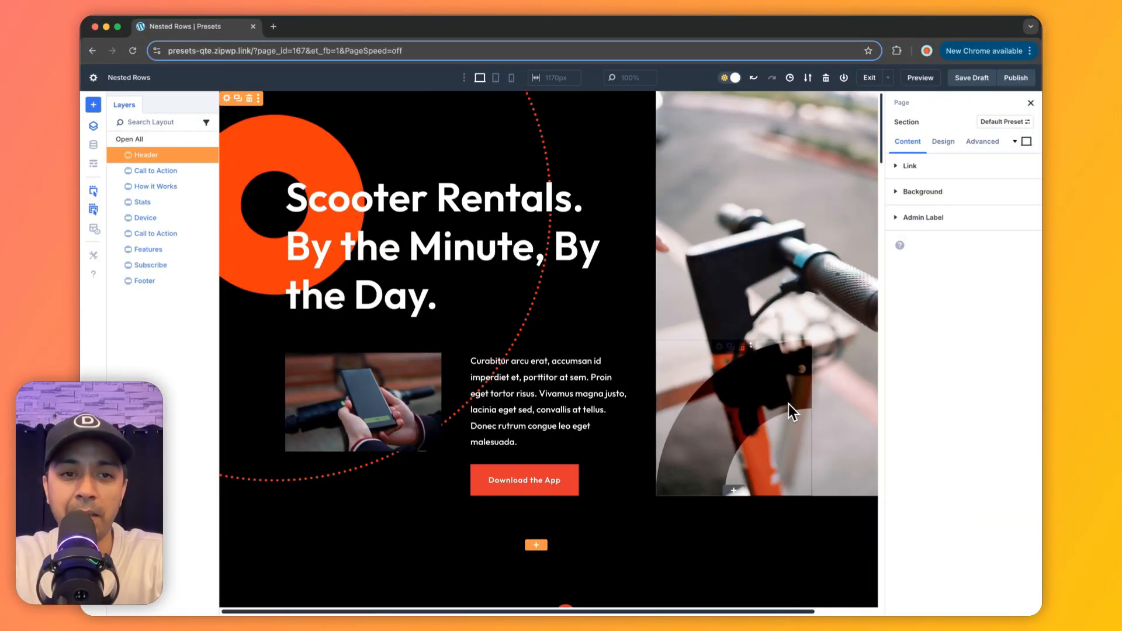
{"action": "mouse_move", "coordinate": [735, 417]}
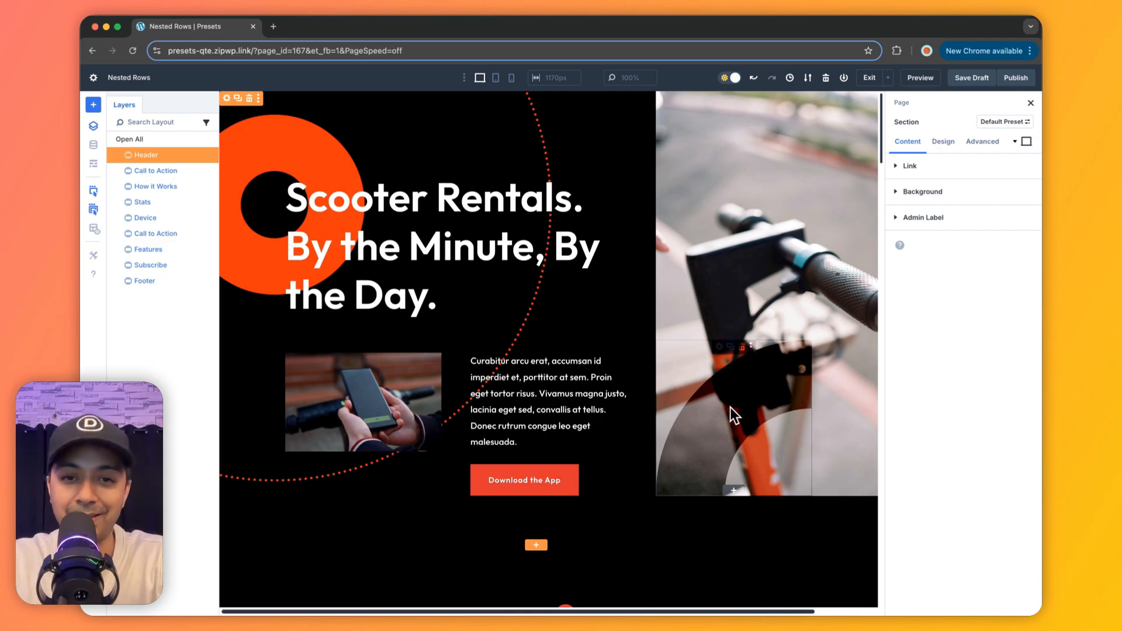
{"action": "mouse_move", "coordinate": [637, 315]}
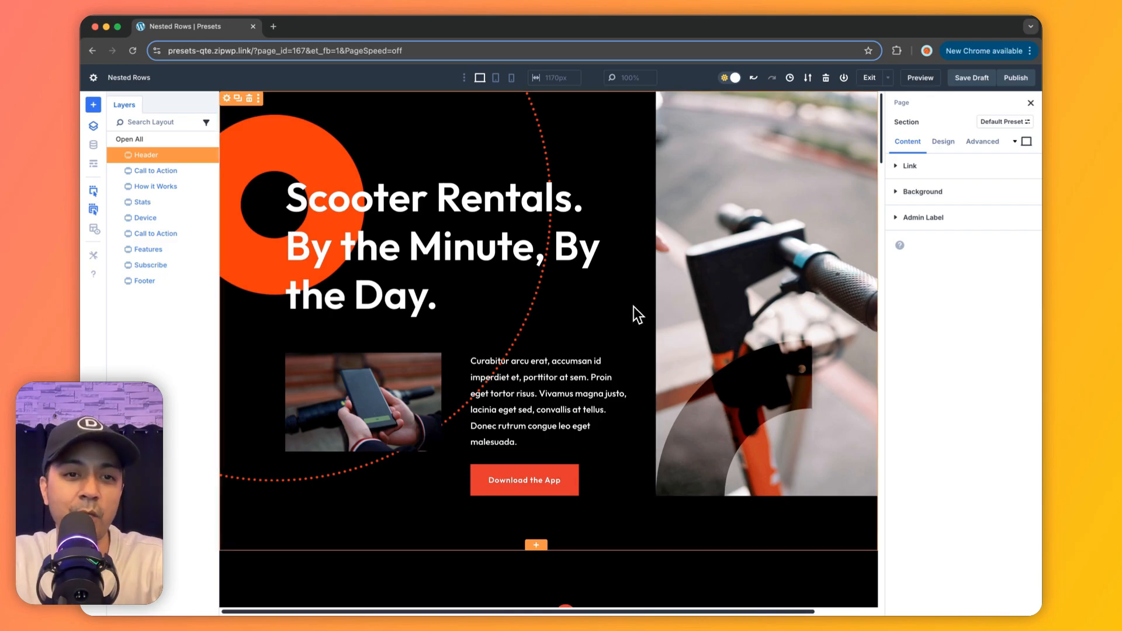
{"action": "mouse_move", "coordinate": [239, 133]}
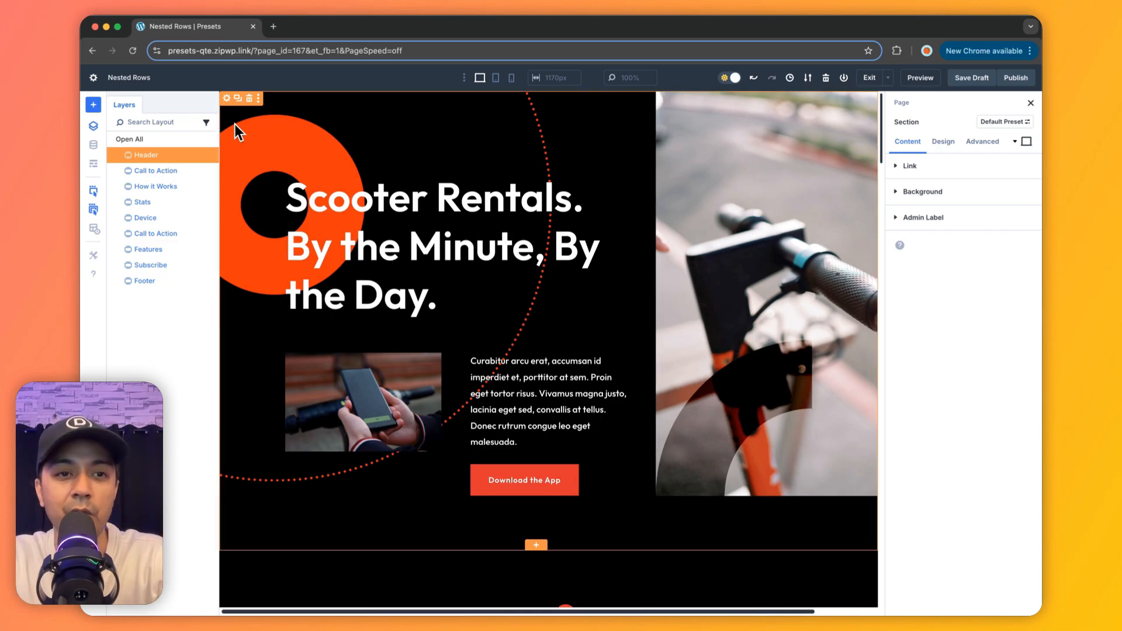
{"action": "mouse_move", "coordinate": [238, 123]}
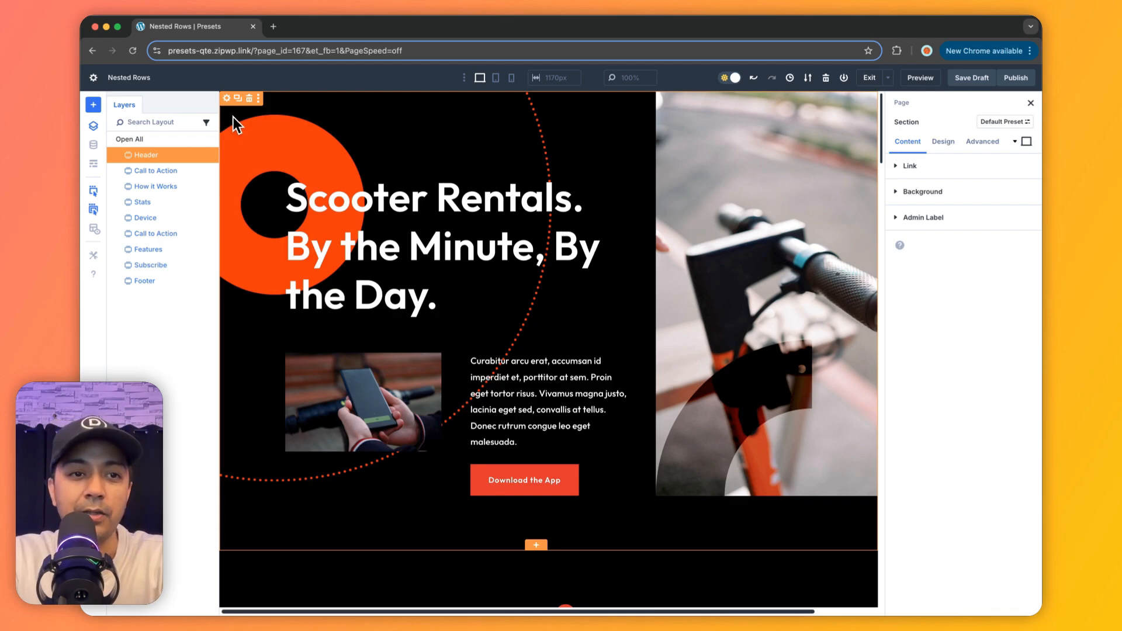
{"action": "mouse_move", "coordinate": [657, 385]}
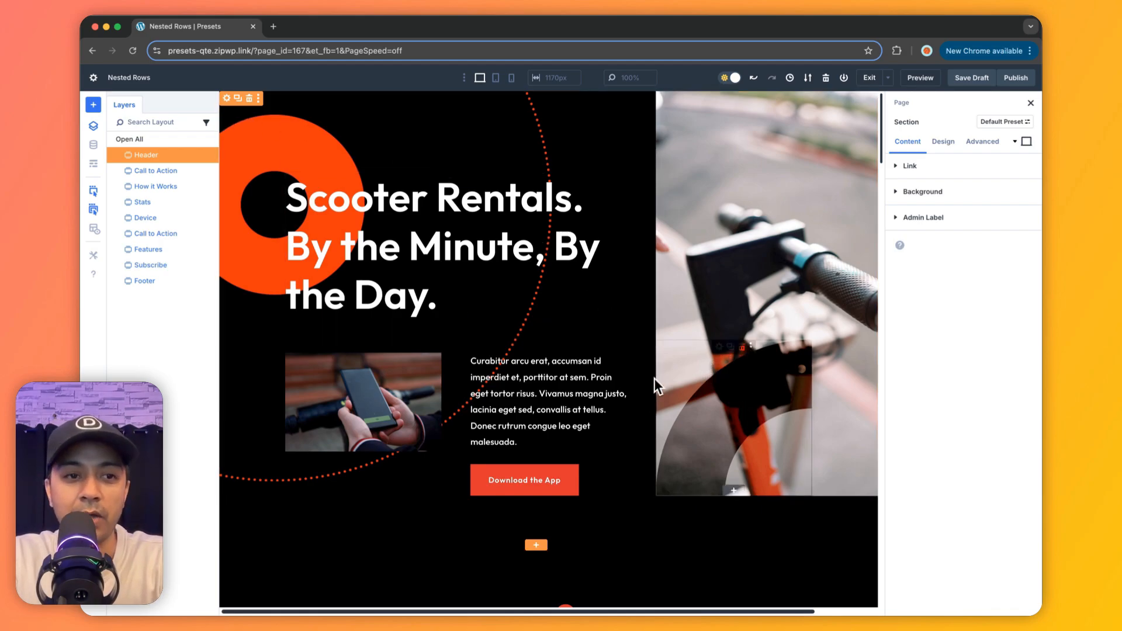
Select the Header section in Layers and expand its columns, inner rows and images.
{"action": "left_click", "coordinate": [129, 139]}
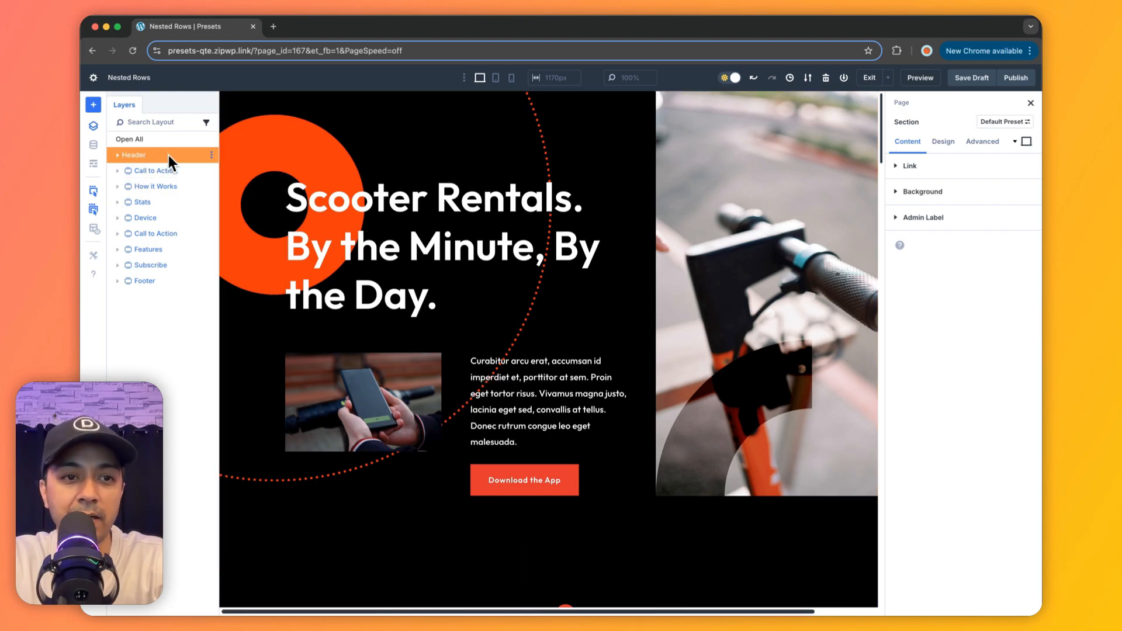
{"action": "mouse_move", "coordinate": [129, 163]}
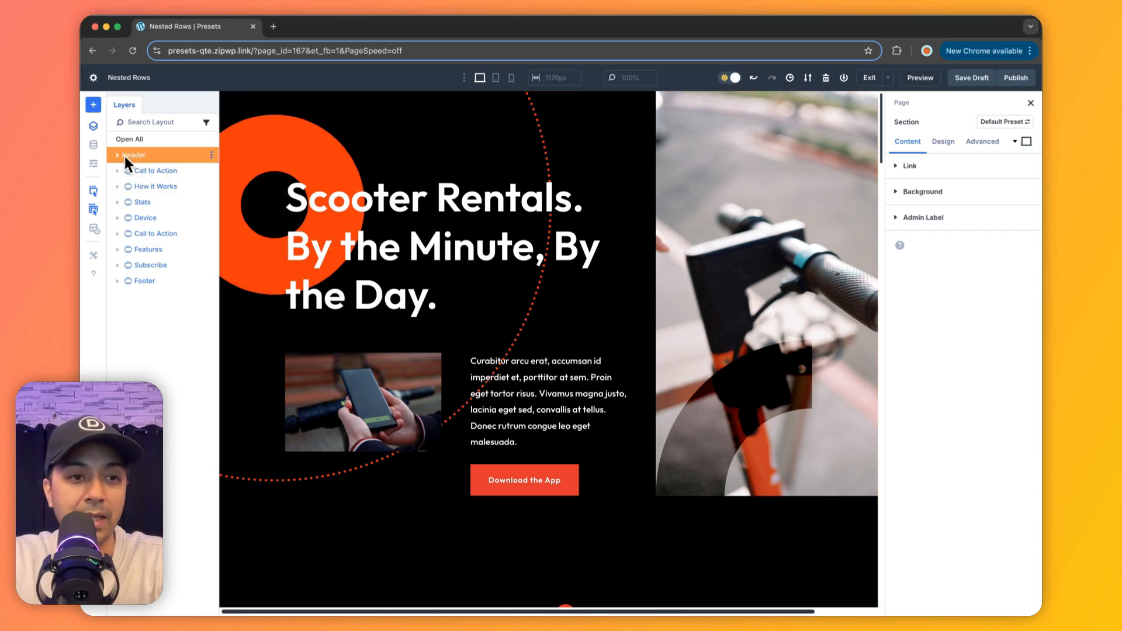
{"action": "left_click", "coordinate": [118, 154]}
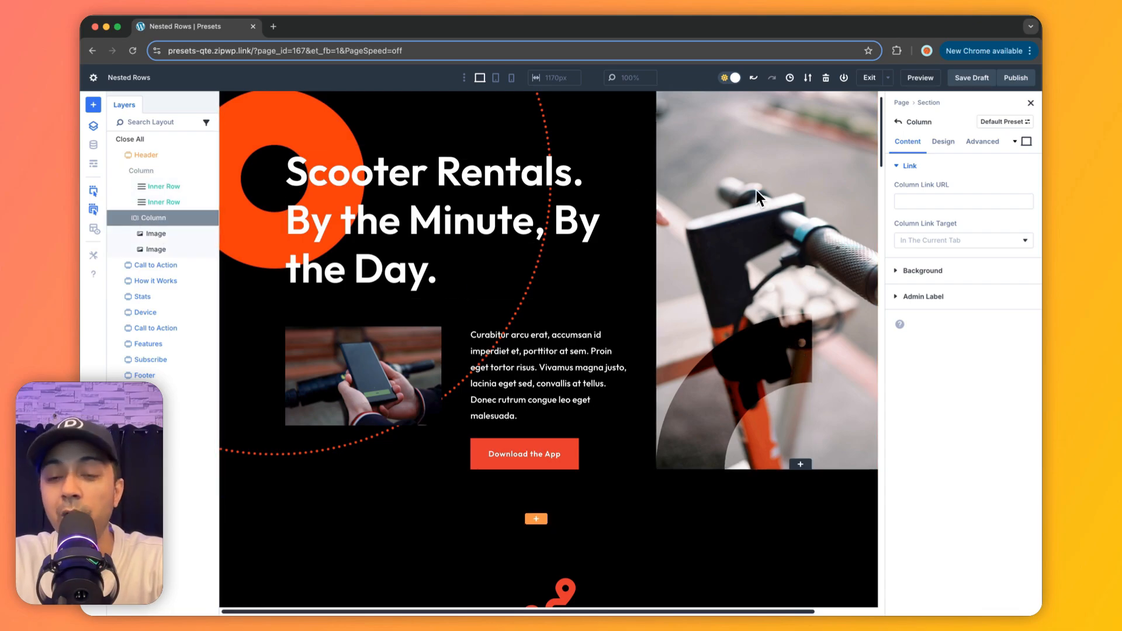
{"action": "mouse_move", "coordinate": [808, 398]}
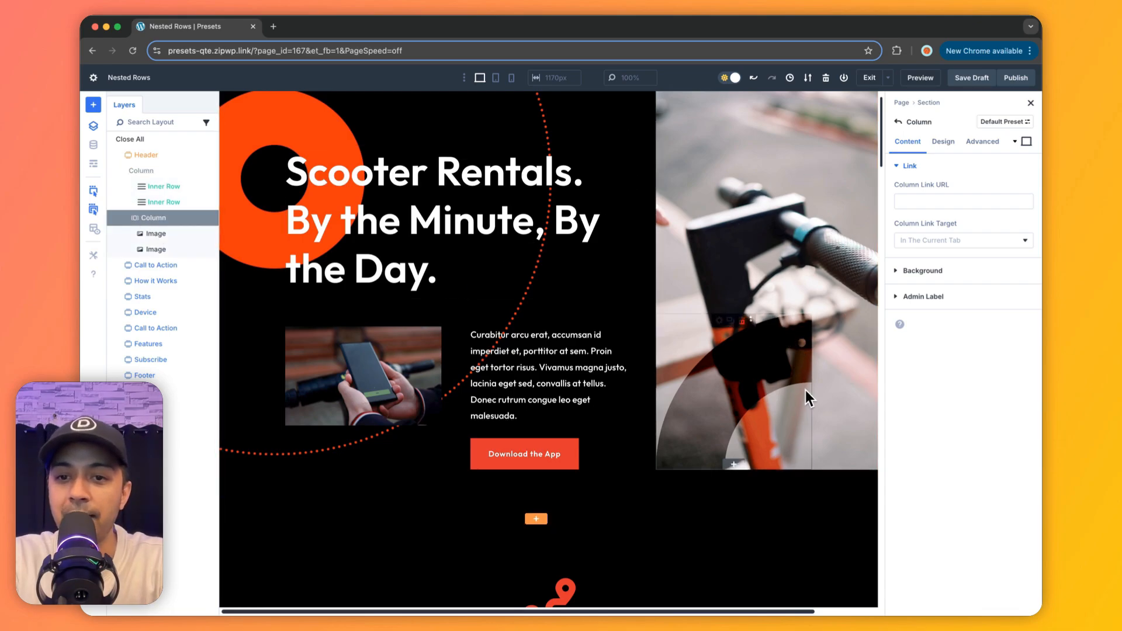
{"action": "mouse_move", "coordinate": [700, 426]}
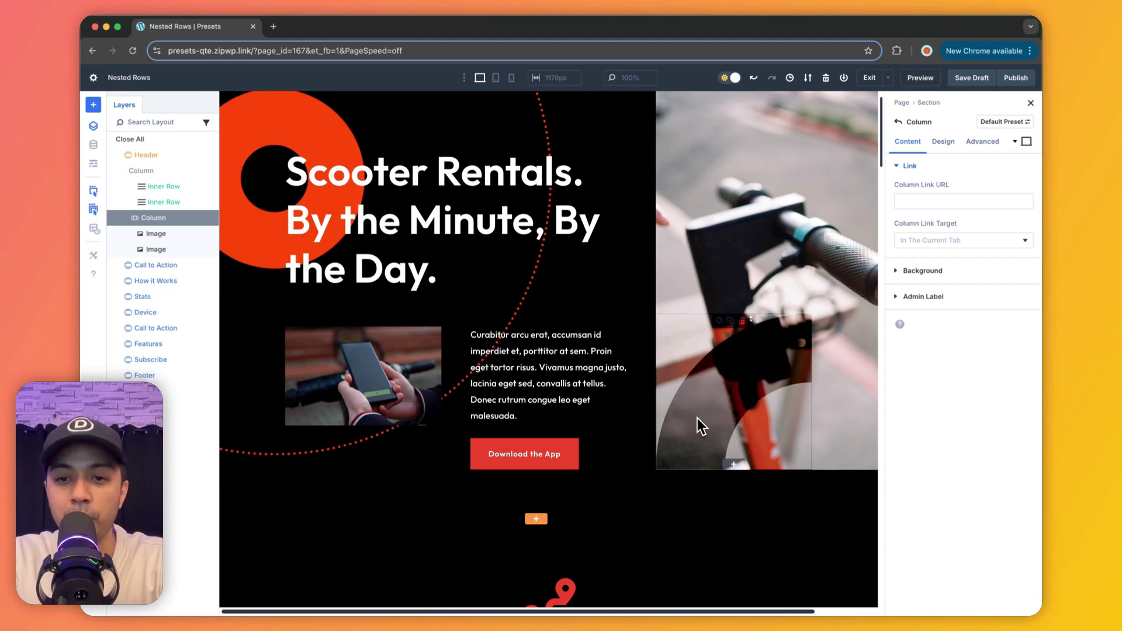
{"action": "mouse_move", "coordinate": [751, 377]}
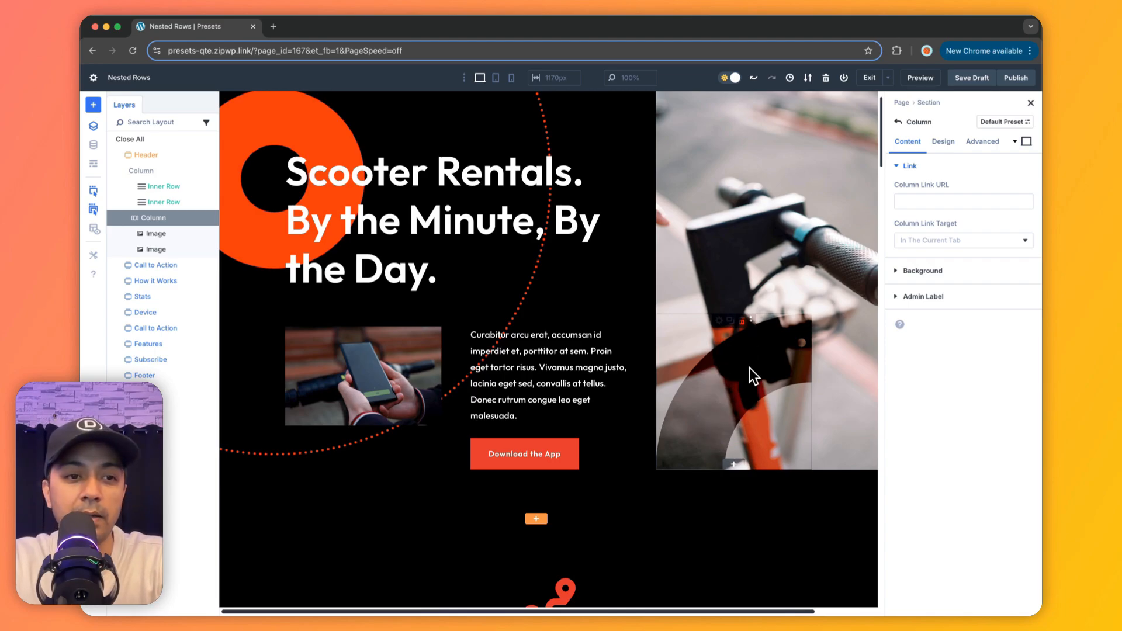
{"action": "mouse_move", "coordinate": [733, 380]}
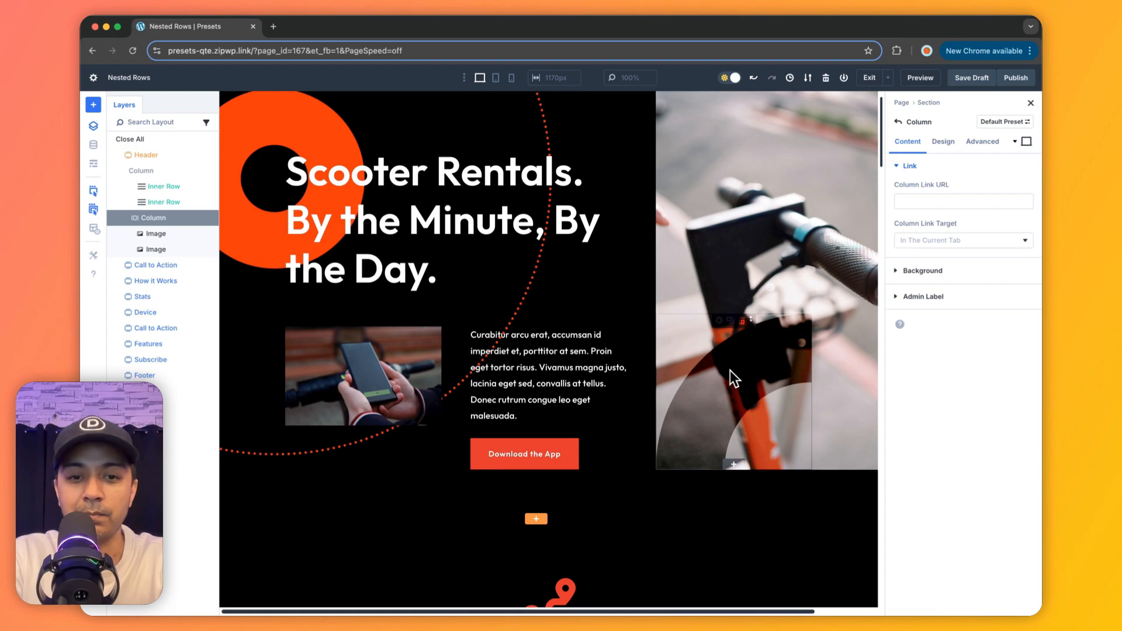
{"action": "mouse_move", "coordinate": [687, 390]}
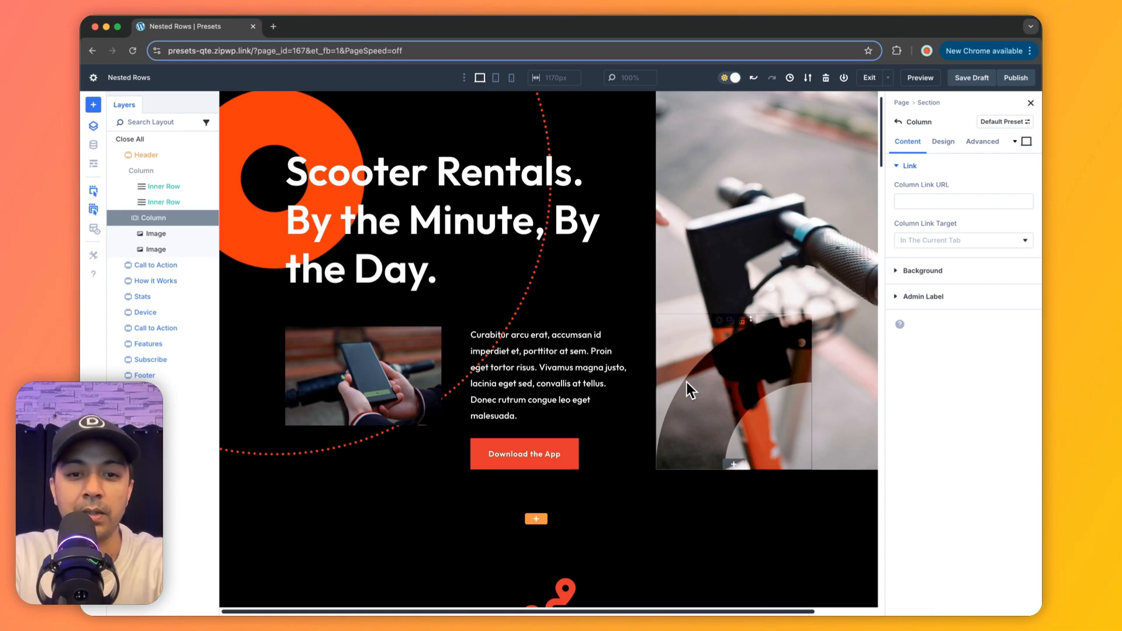
{"action": "scroll", "scroll_direction": "down", "scroll_amount": 3}
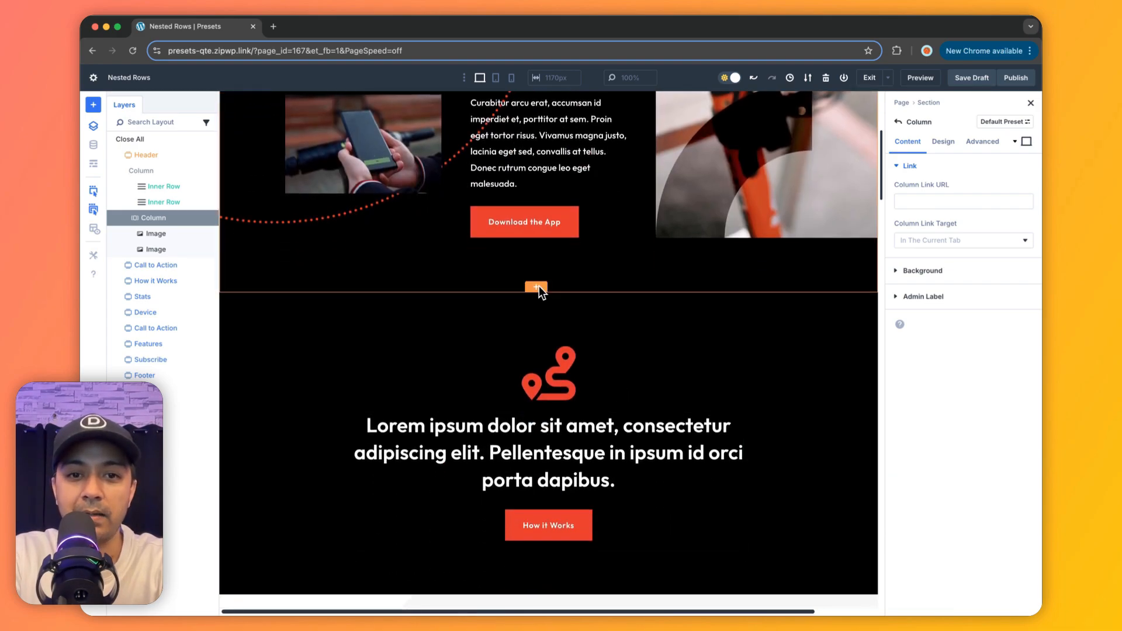
Add a regular section below the header and select its two-column row.
{"action": "left_click", "coordinate": [535, 289]}
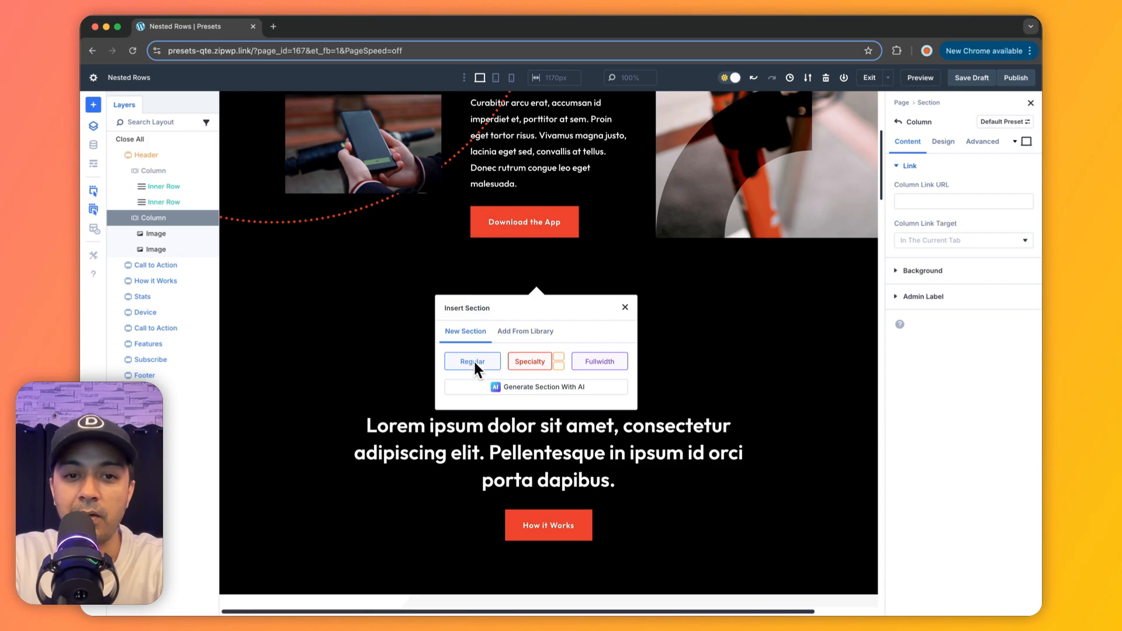
{"action": "left_click", "coordinate": [472, 360]}
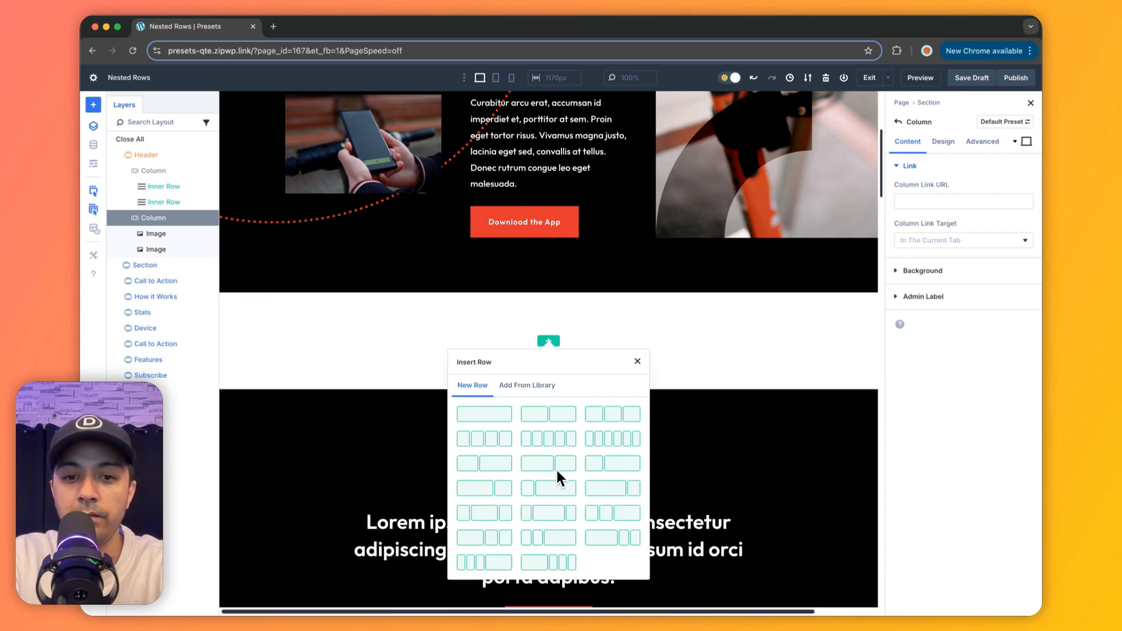
{"action": "mouse_move", "coordinate": [567, 498]}
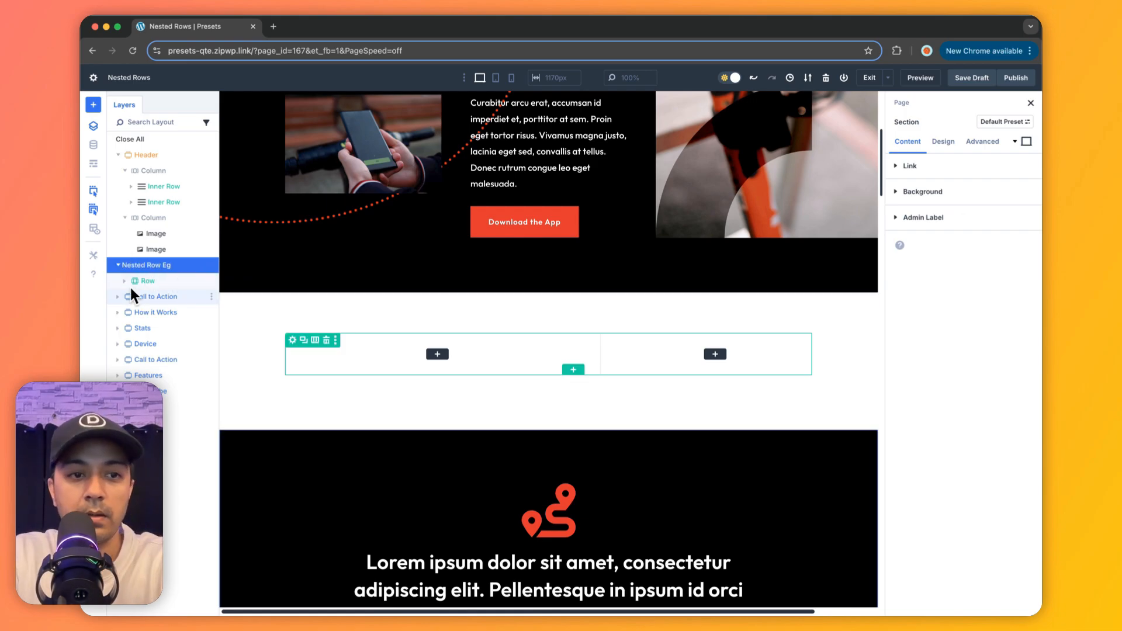
{"action": "left_click", "coordinate": [146, 281]}
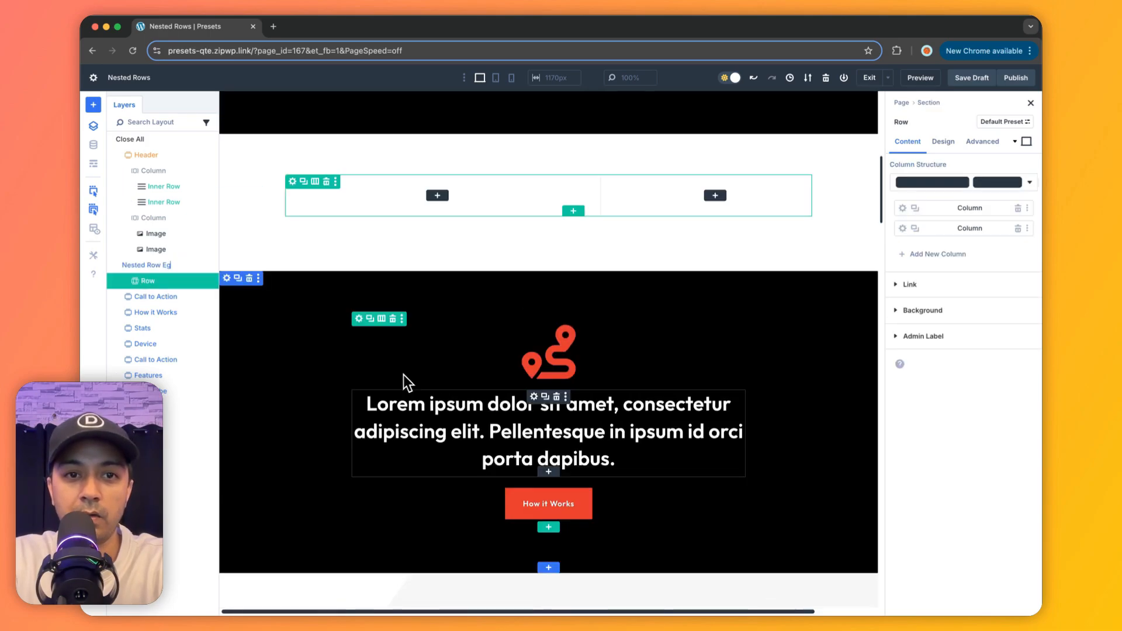
Set the new row's maximum width to 100%.
{"action": "left_click", "coordinate": [943, 141]}
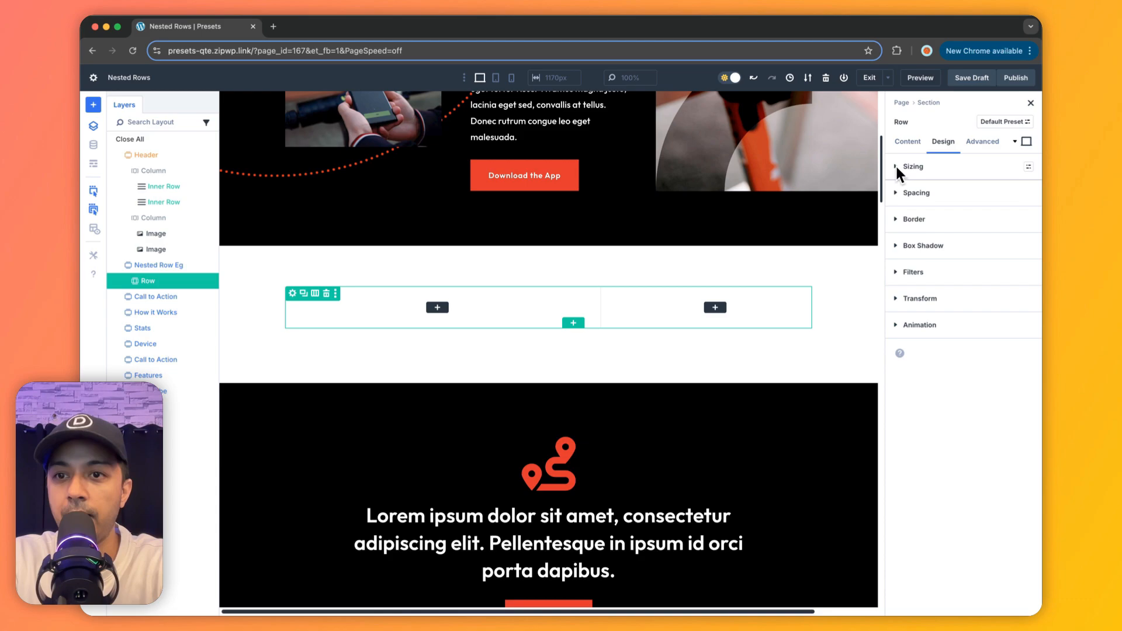
{"action": "left_click", "coordinate": [913, 166]}
{"action": "type", "text": "100"}
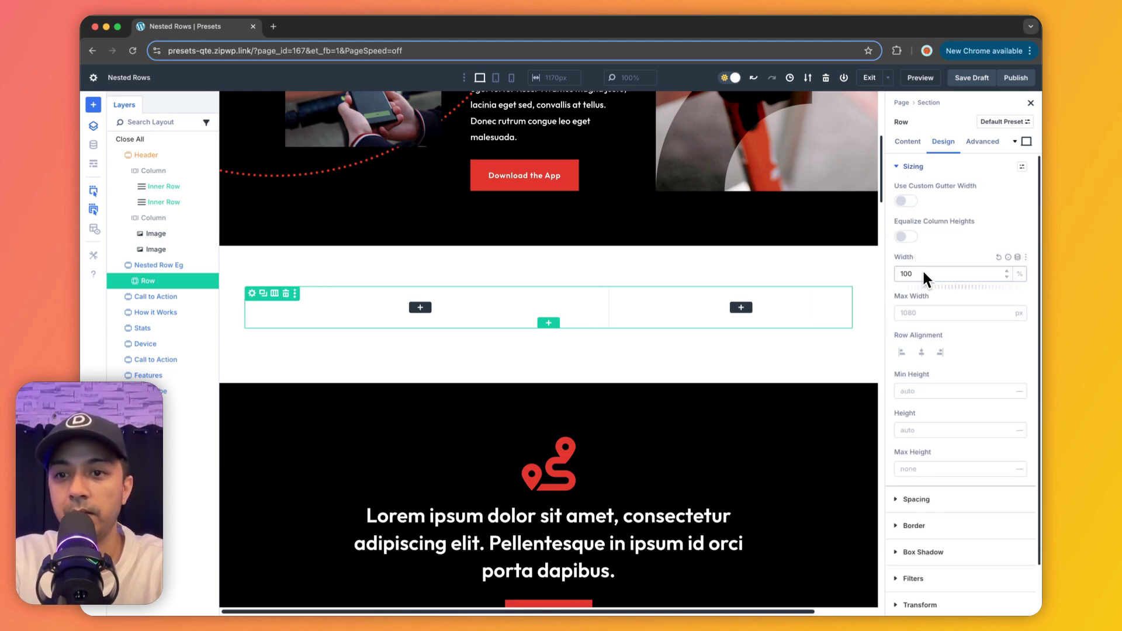
{"action": "left_click", "coordinate": [1020, 313]}
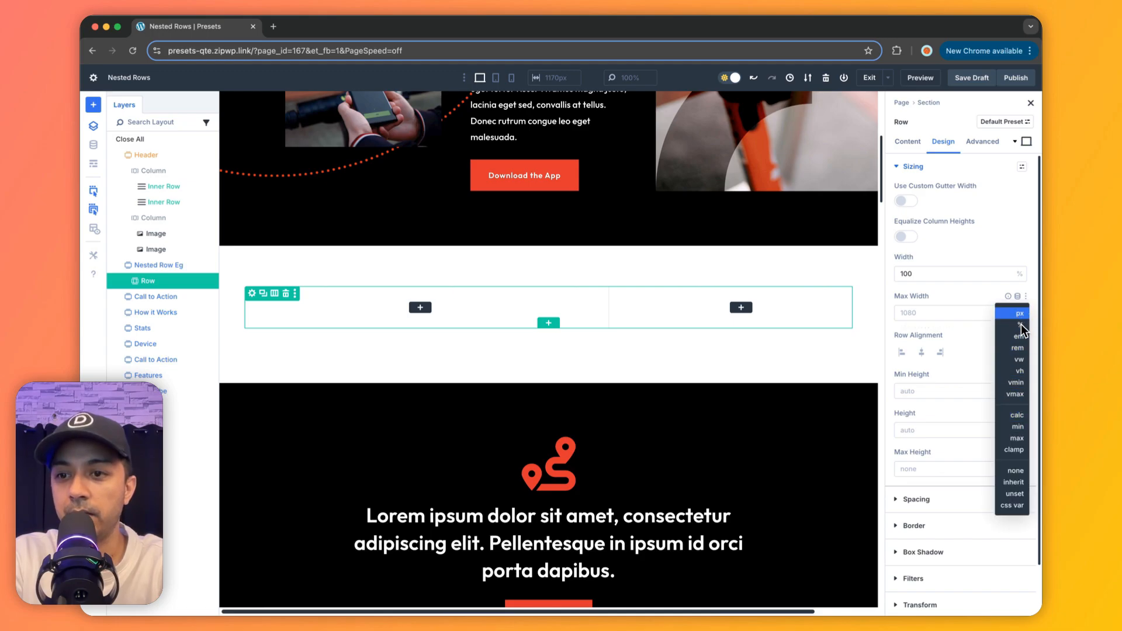
{"action": "left_click", "coordinate": [1018, 313]}
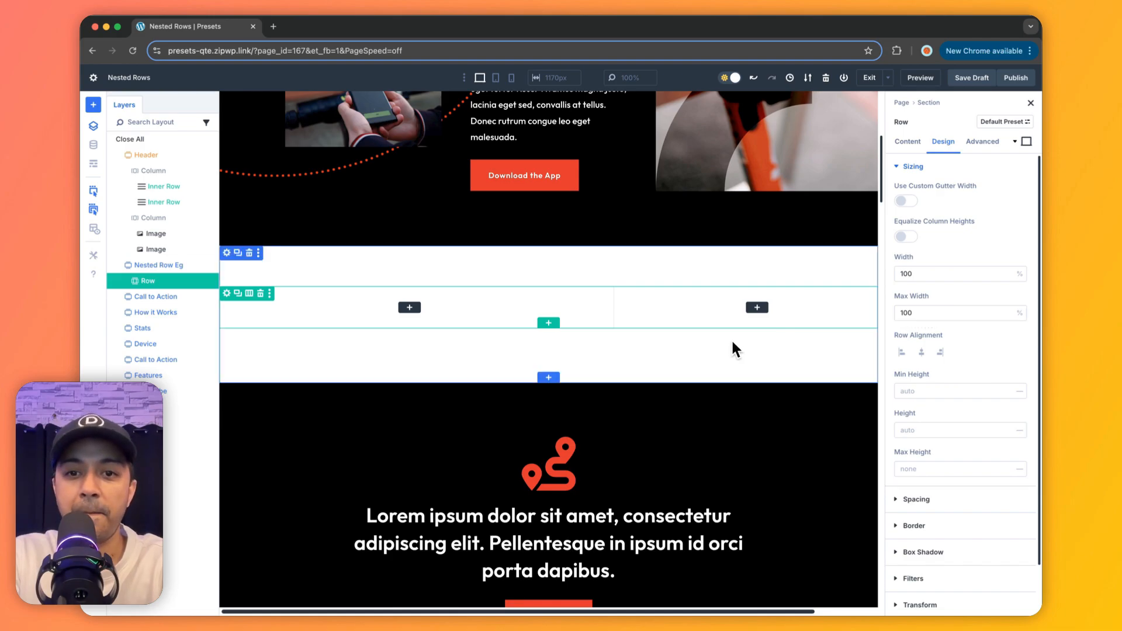
{"action": "mouse_move", "coordinate": [226, 294]}
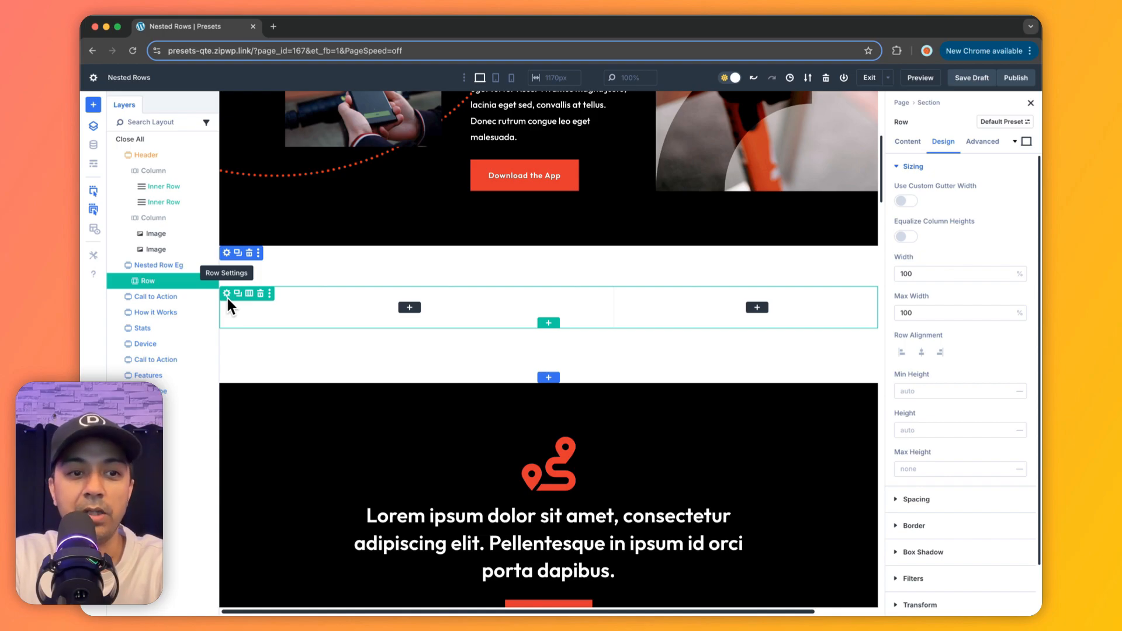
{"action": "left_click", "coordinate": [159, 265]}
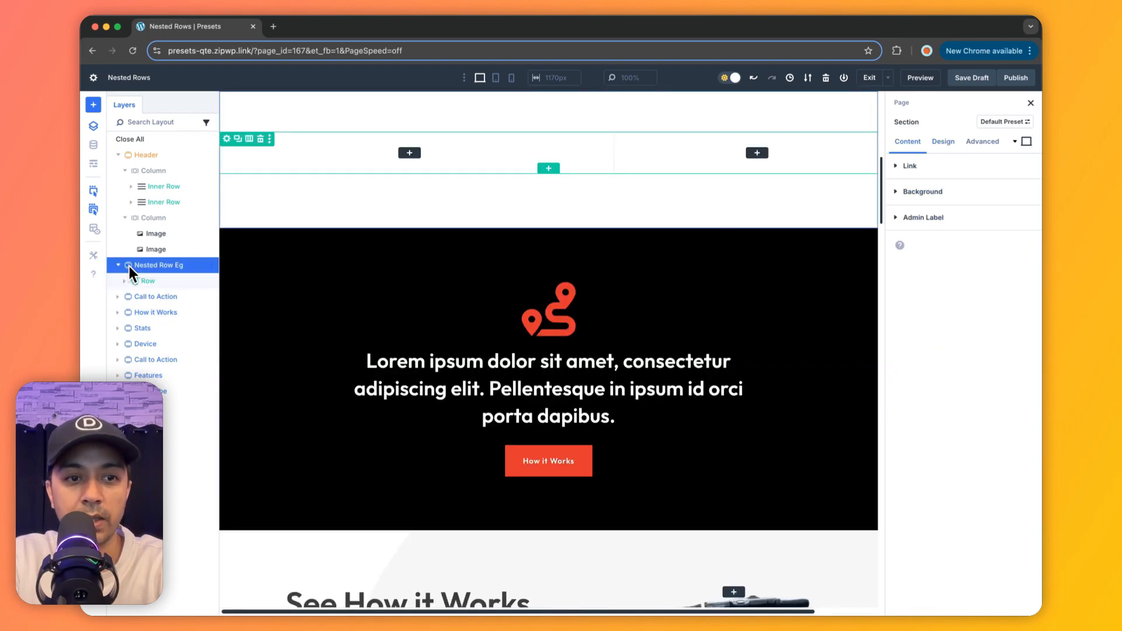
Give Nested Row Eg a black background plus the arc image at actual size, top centre.
{"action": "left_click", "coordinate": [922, 191]}
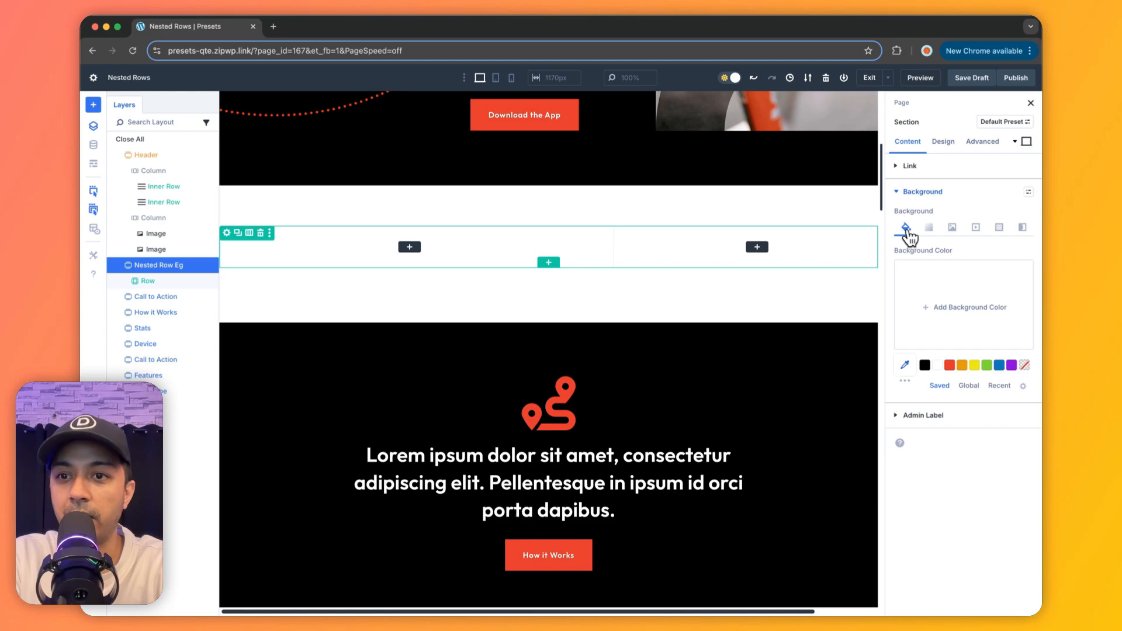
{"action": "left_click", "coordinate": [924, 365]}
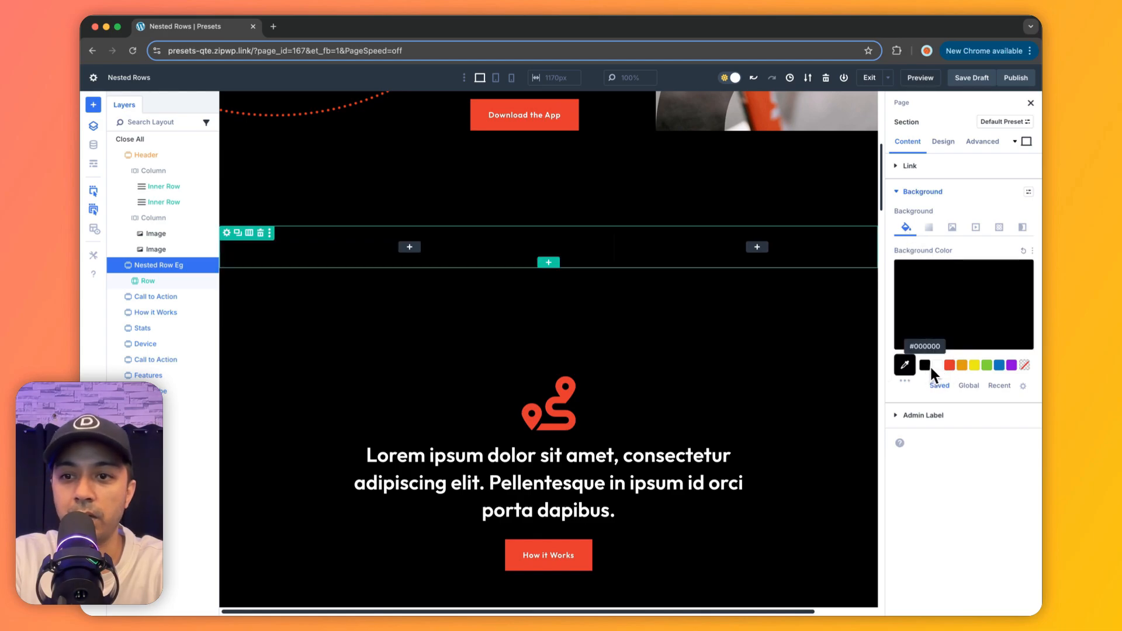
{"action": "left_click", "coordinate": [953, 227]}
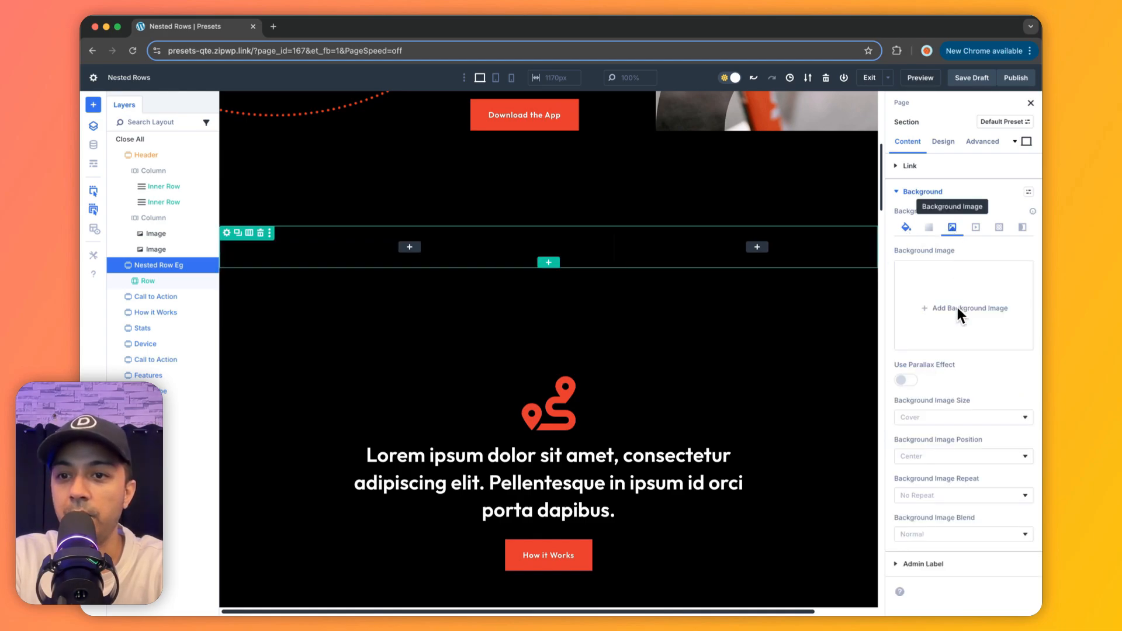
{"action": "left_click", "coordinate": [968, 308]}
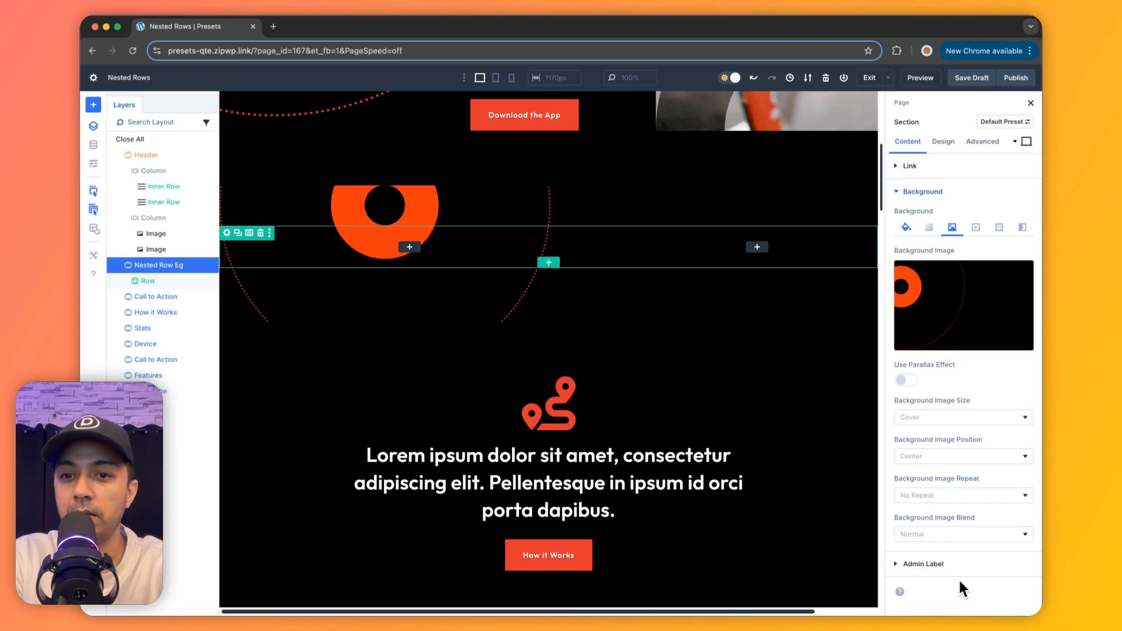
{"action": "mouse_move", "coordinate": [941, 428]}
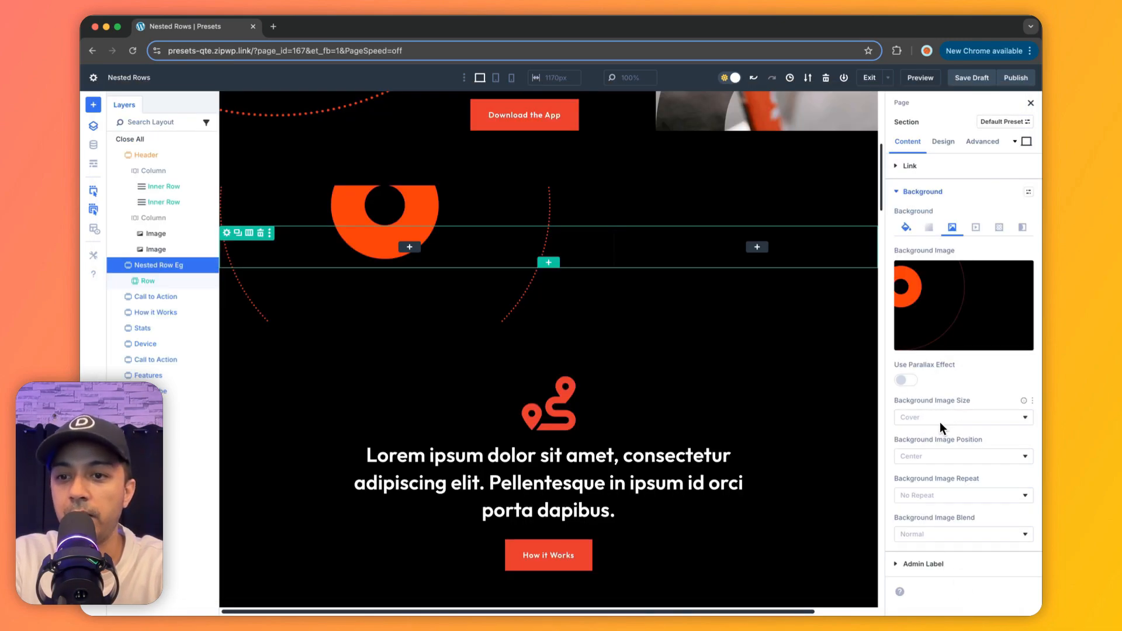
{"action": "left_click", "coordinate": [959, 417]}
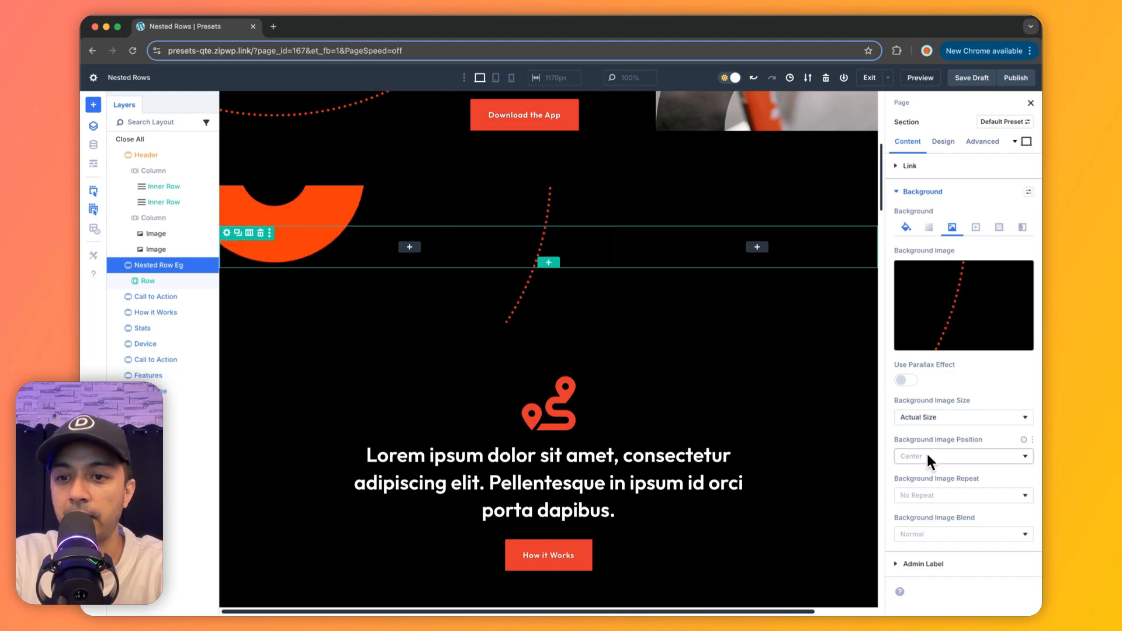
{"action": "left_click", "coordinate": [962, 457]}
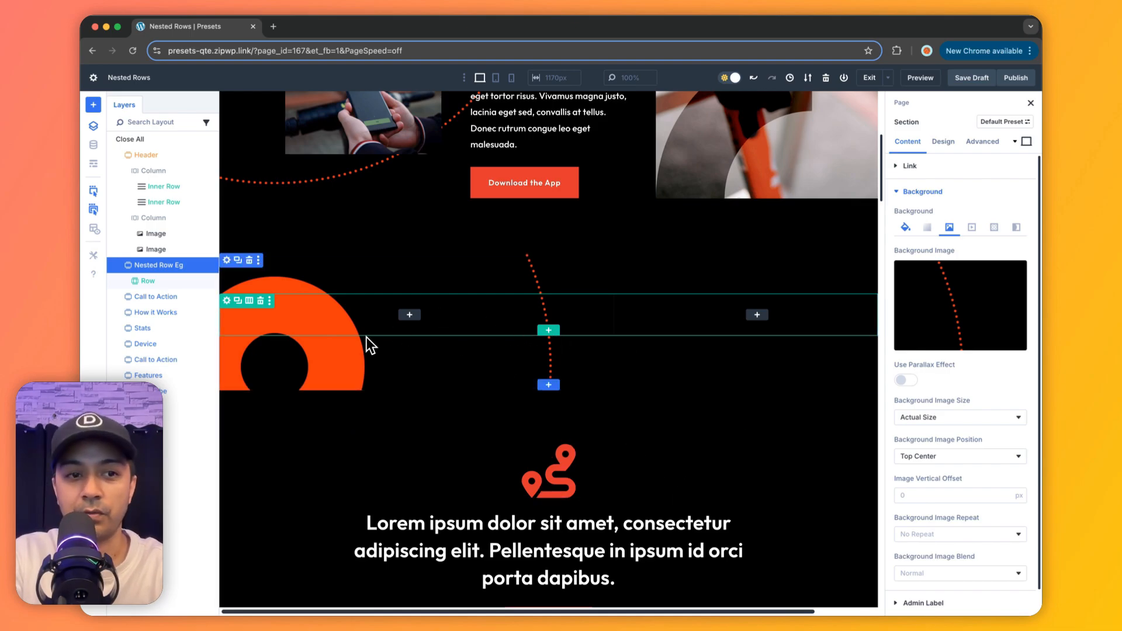
{"action": "left_click", "coordinate": [434, 193]}
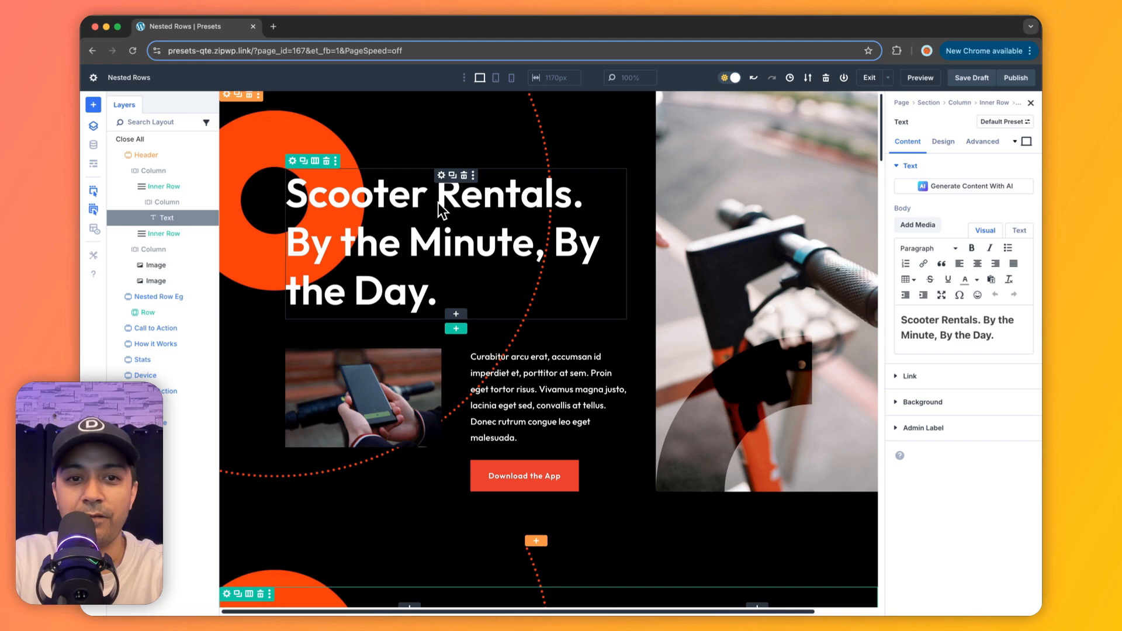
{"action": "mouse_move", "coordinate": [442, 176]}
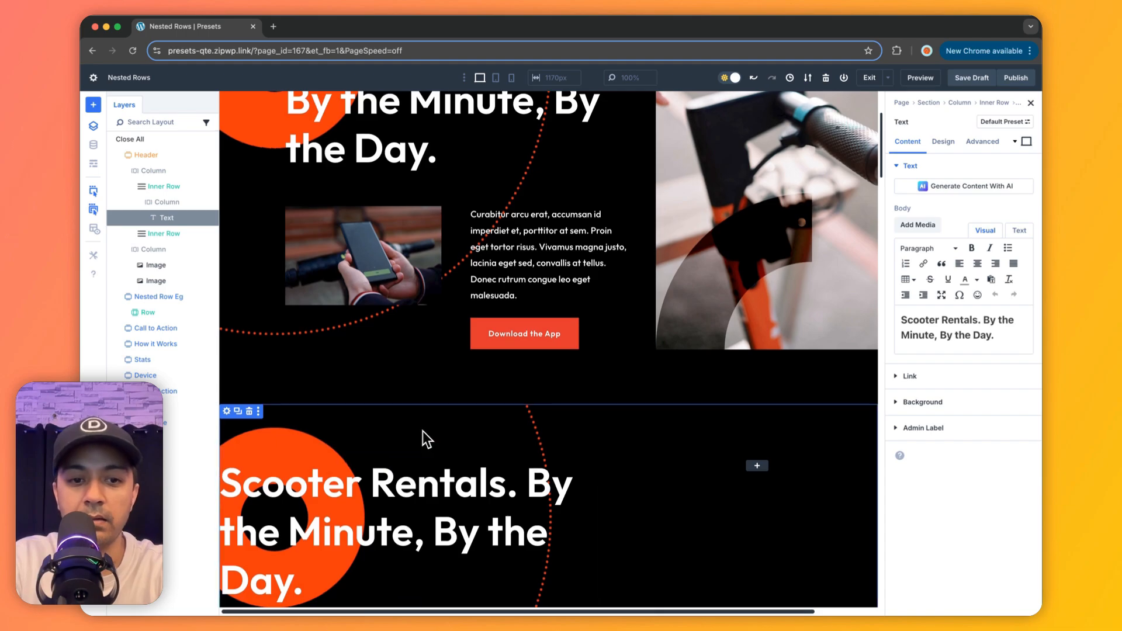
Insert a two-column row inside the Nested Row Eg section.
{"action": "scroll", "scroll_direction": "down", "scroll_amount": 3}
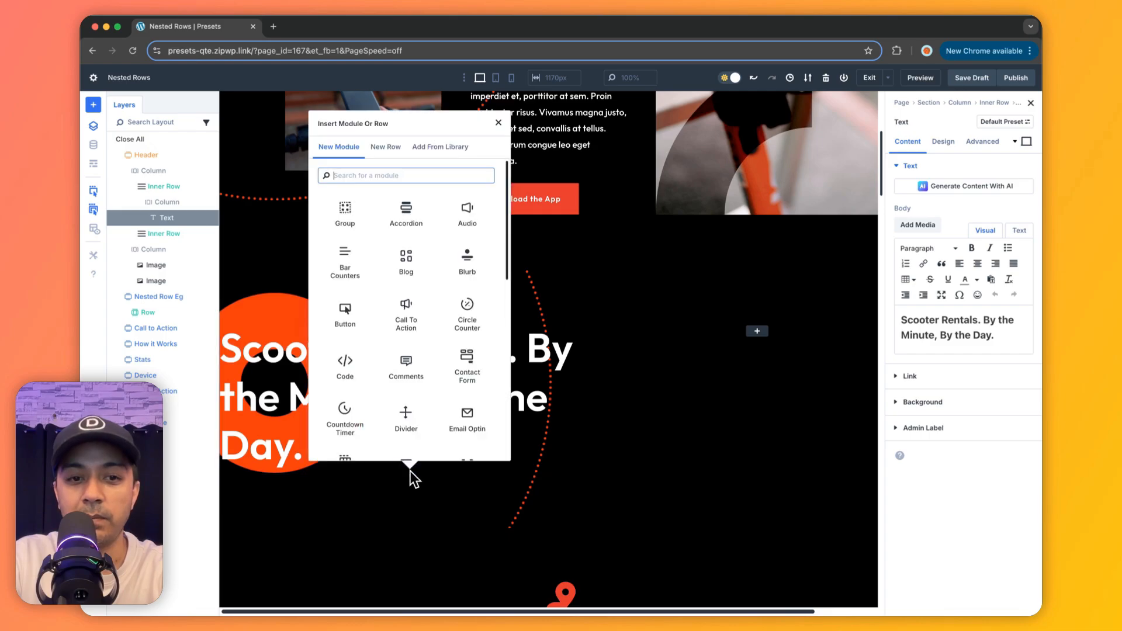
{"action": "mouse_move", "coordinate": [401, 168]}
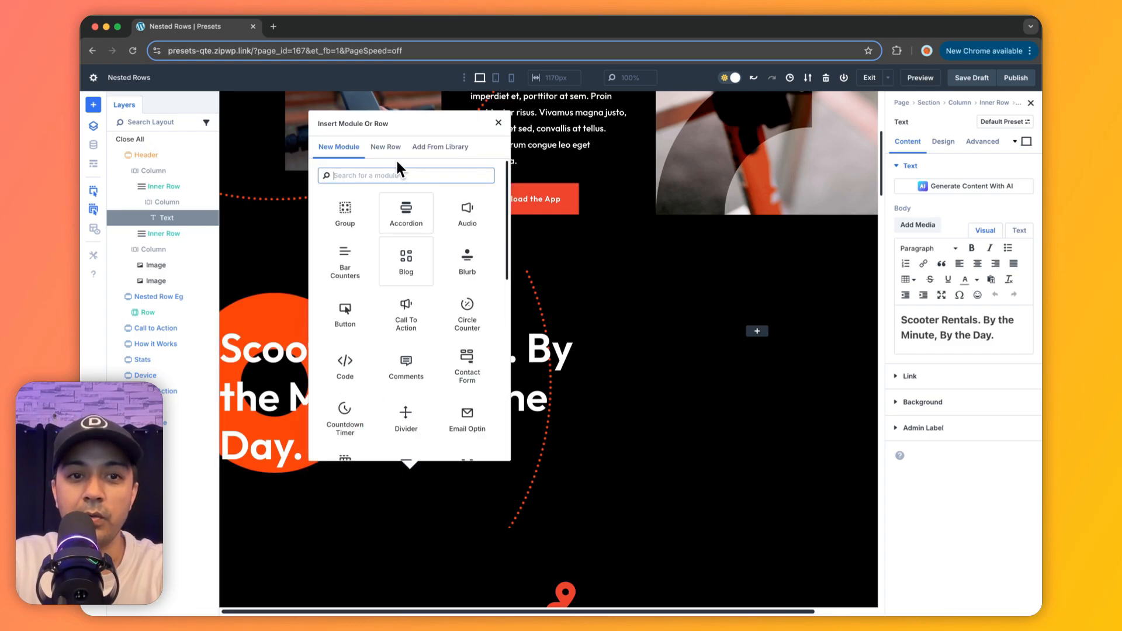
{"action": "left_click", "coordinate": [385, 146]}
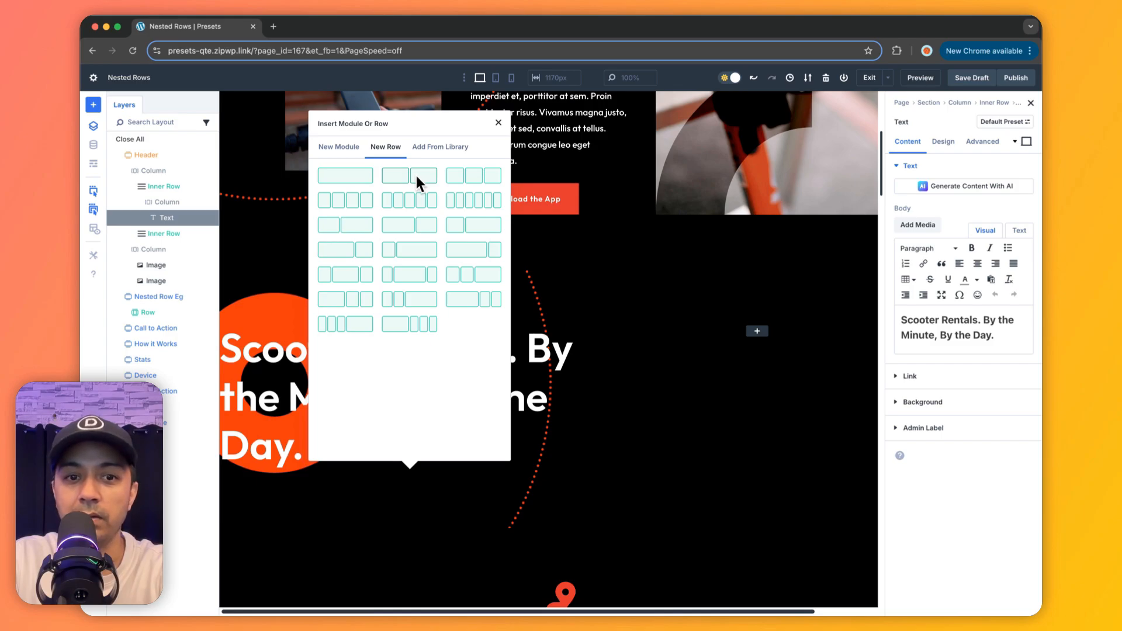
{"action": "left_click", "coordinate": [238, 147]}
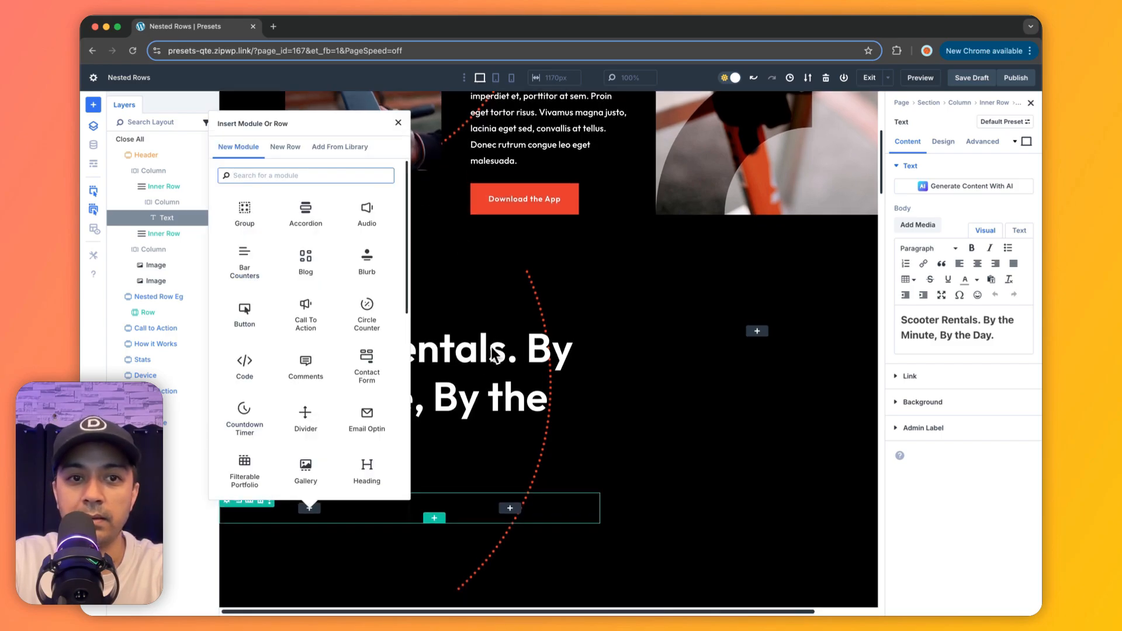
{"action": "mouse_move", "coordinate": [337, 458]}
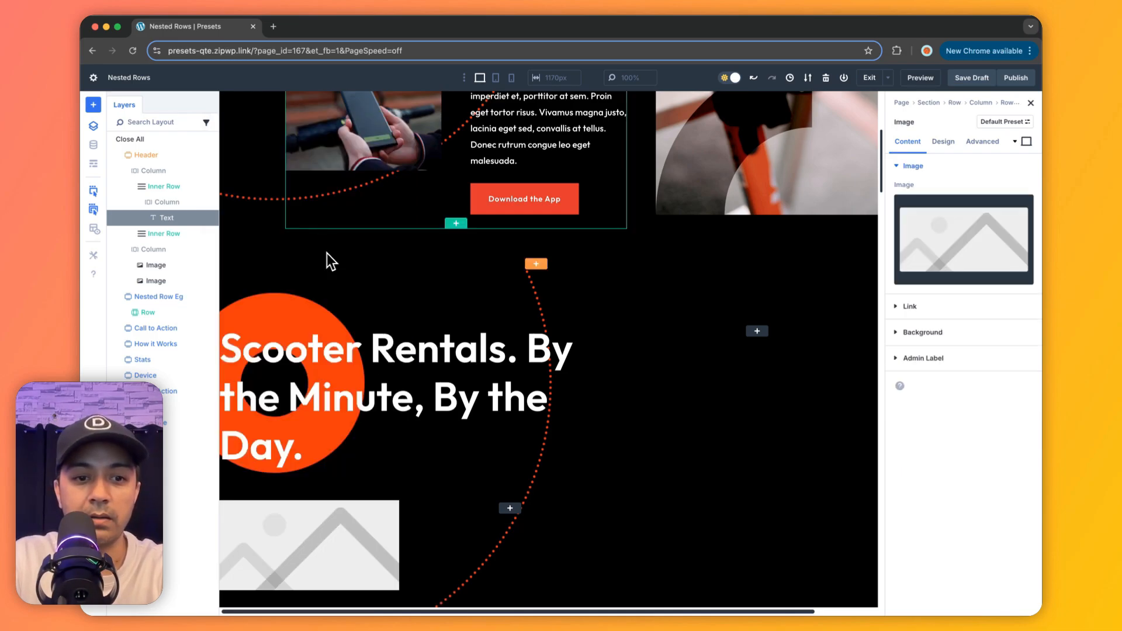
Add a Text module to the second column carrying the header's paragraph content.
{"action": "left_click", "coordinate": [510, 508]}
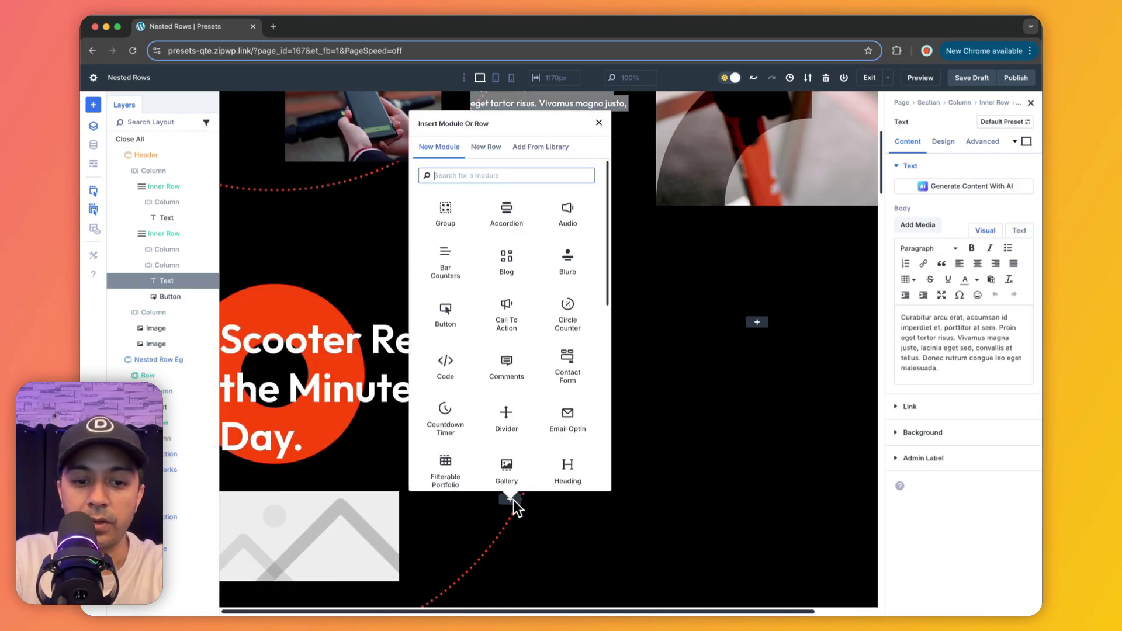
{"action": "type", "text": "tex"}
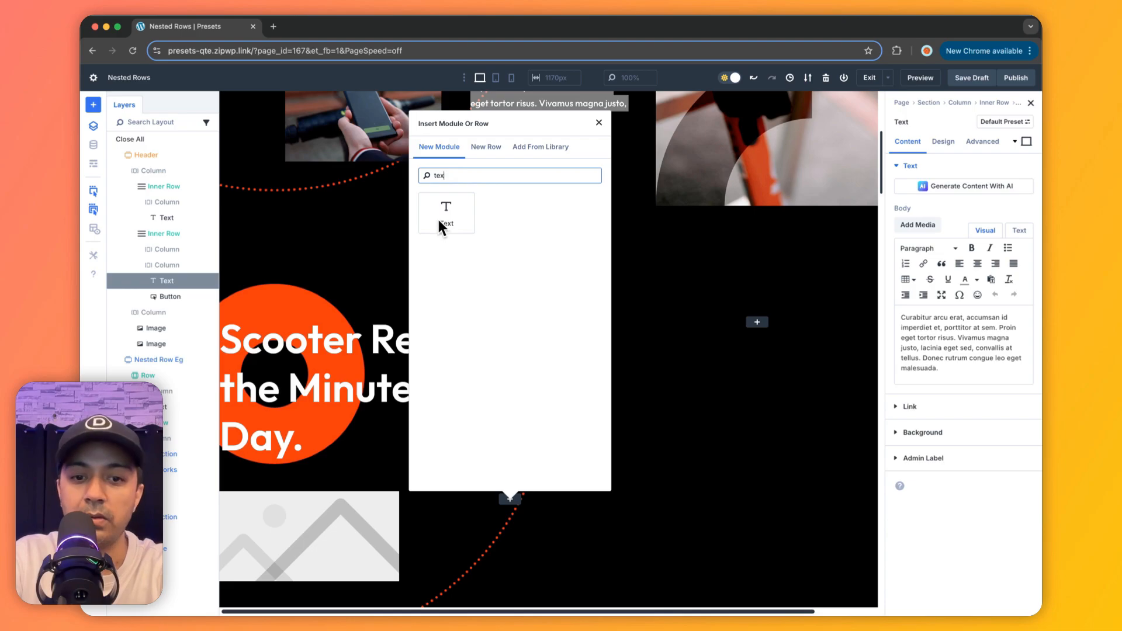
{"action": "left_click", "coordinate": [447, 213]}
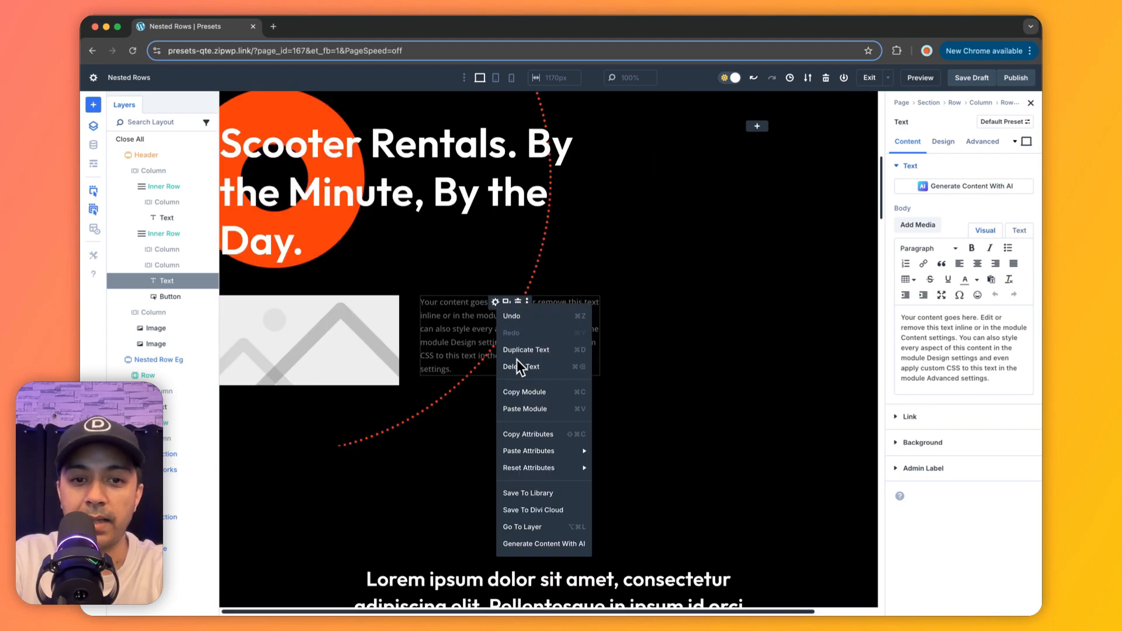
{"action": "left_click", "coordinate": [544, 543]}
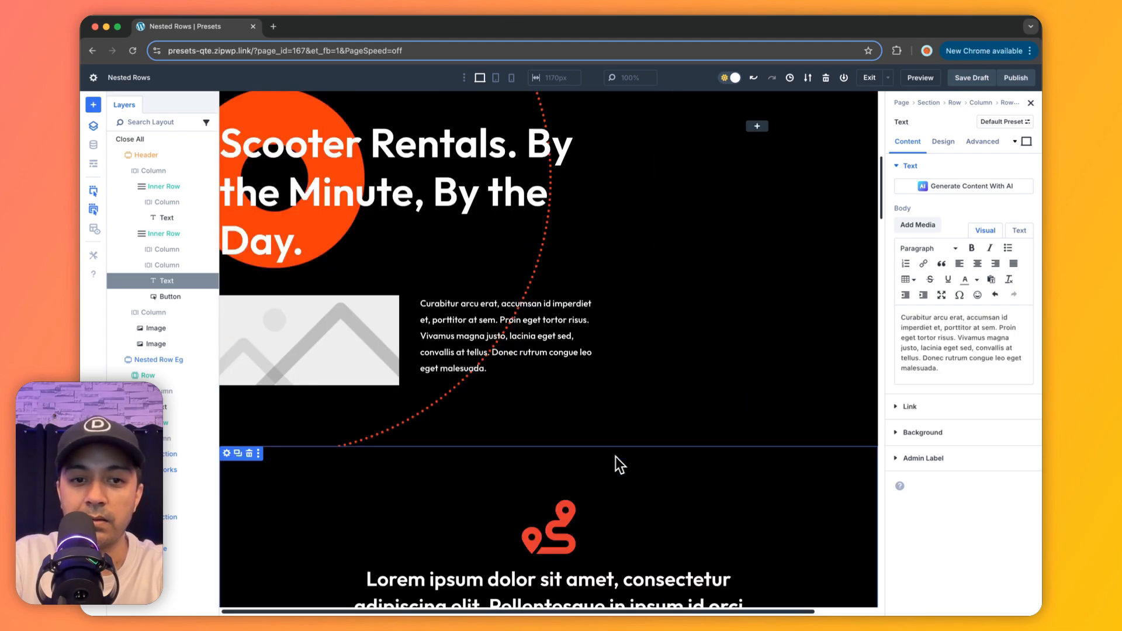
{"action": "scroll", "scroll_direction": "up", "scroll_amount": 3}
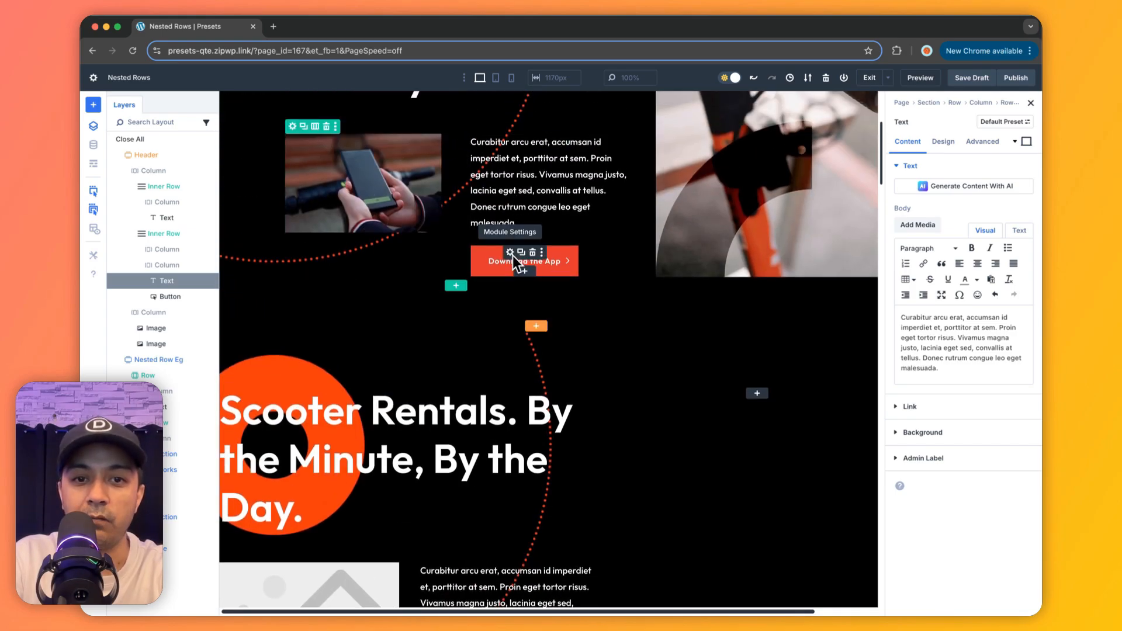
{"action": "scroll", "scroll_direction": "down", "scroll_amount": 3}
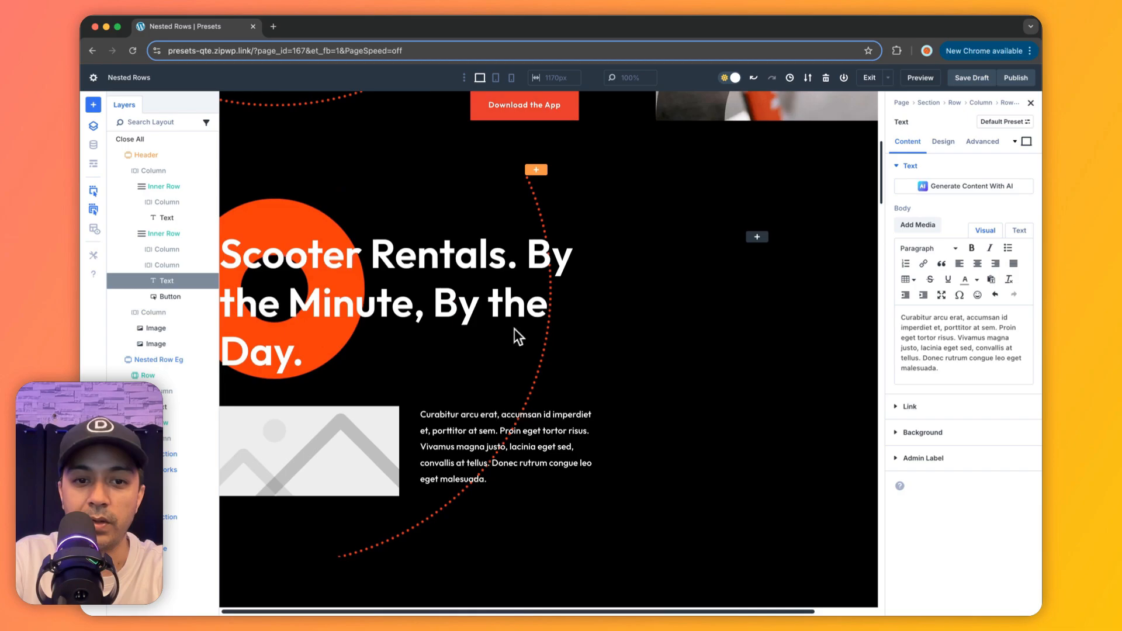
{"action": "left_click", "coordinate": [536, 170]}
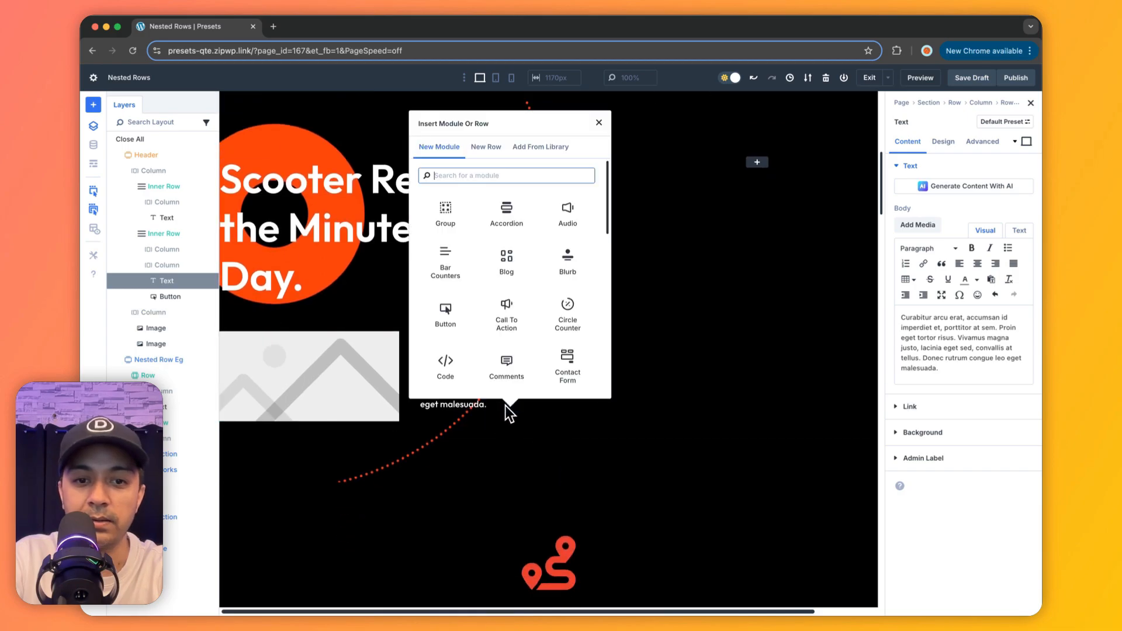
Add a Button module below the paragraph and paste the header button's attributes.
{"action": "type", "text": "butt"}
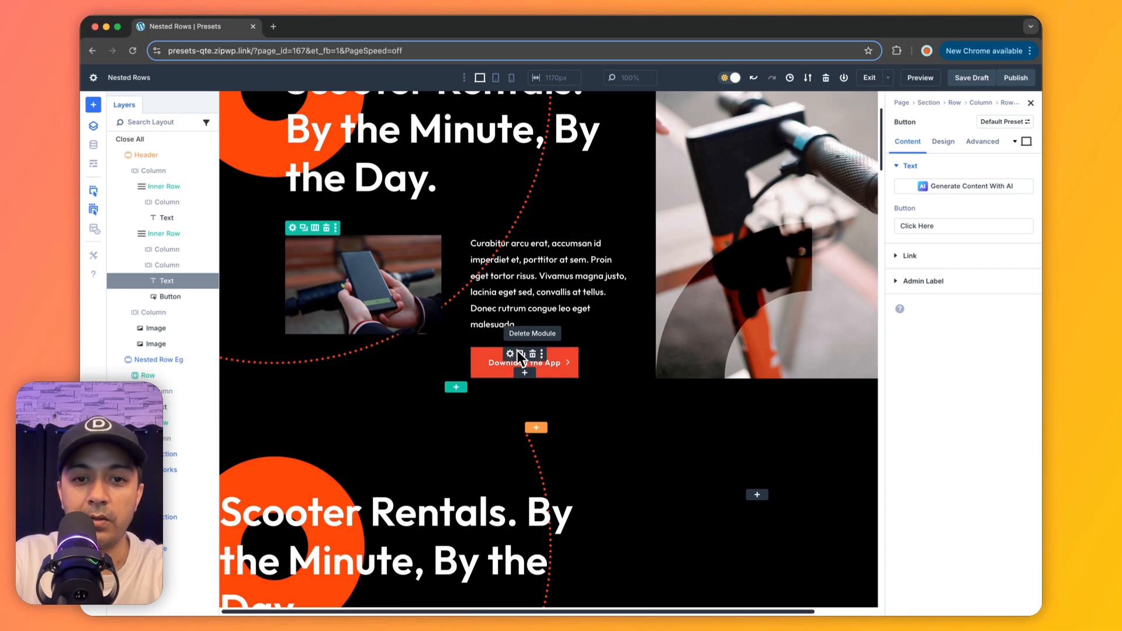
{"action": "mouse_move", "coordinate": [529, 376]}
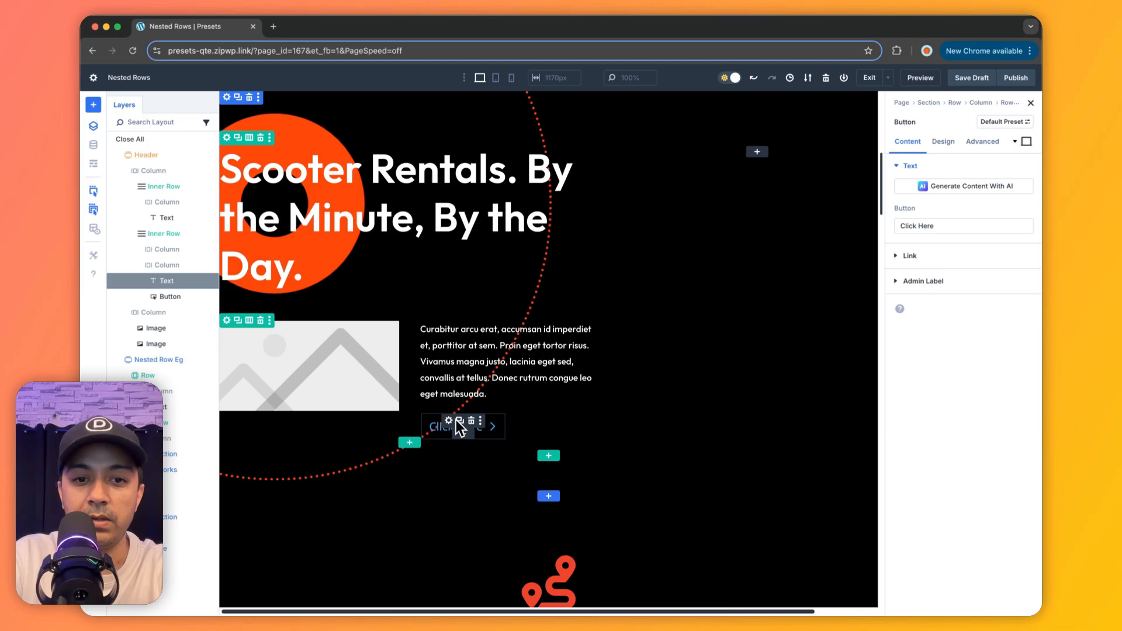
{"action": "right_click", "coordinate": [458, 427]}
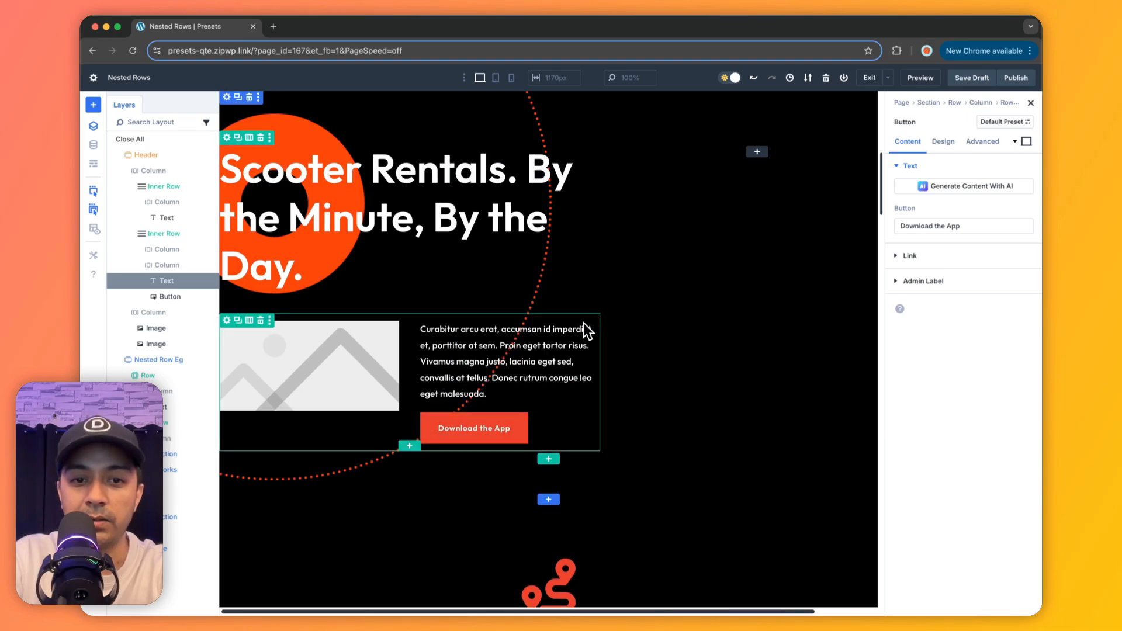
{"action": "scroll", "scroll_direction": "up", "scroll_amount": 3}
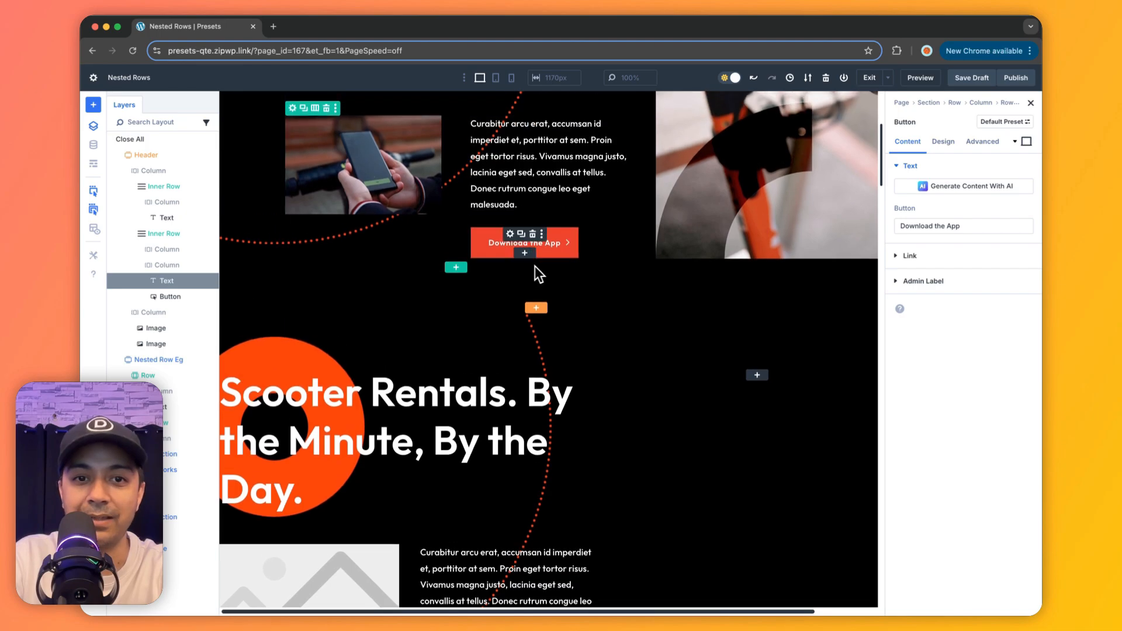
{"action": "scroll", "scroll_direction": "down", "scroll_amount": 3}
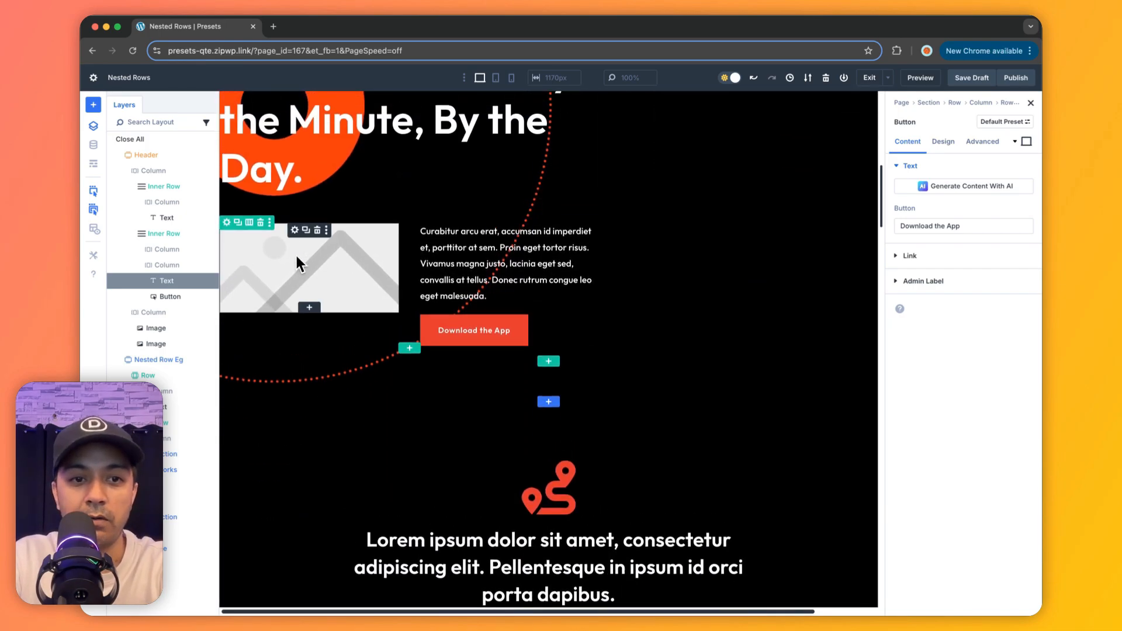
Set the placeholder image to the photo of a hand holding a phone.
{"action": "left_click", "coordinate": [309, 269]}
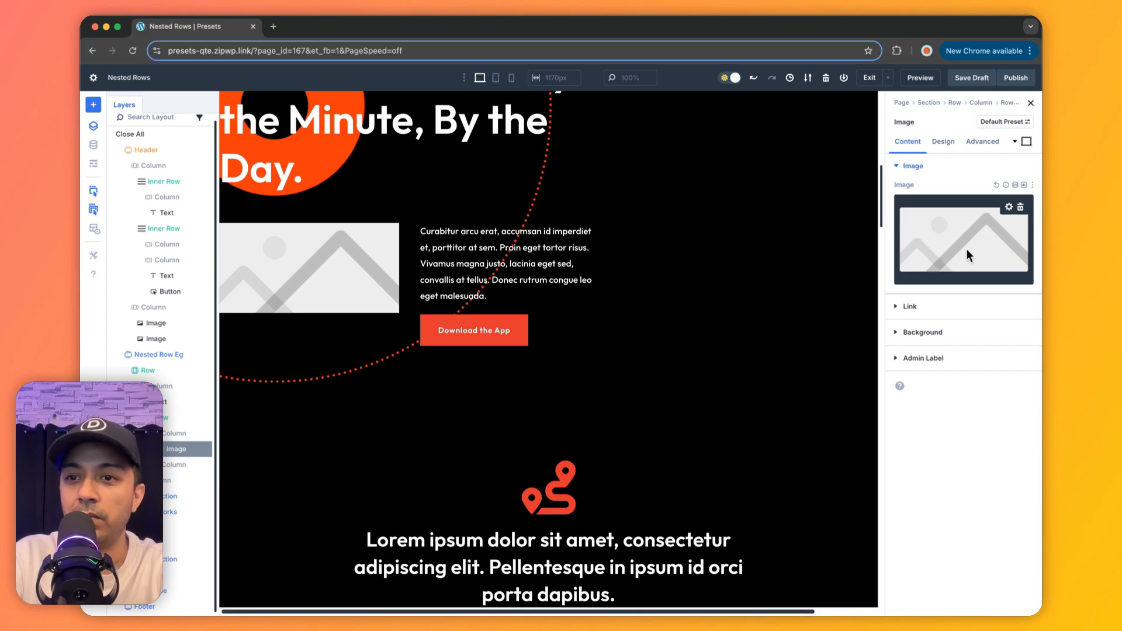
{"action": "left_click", "coordinate": [962, 240]}
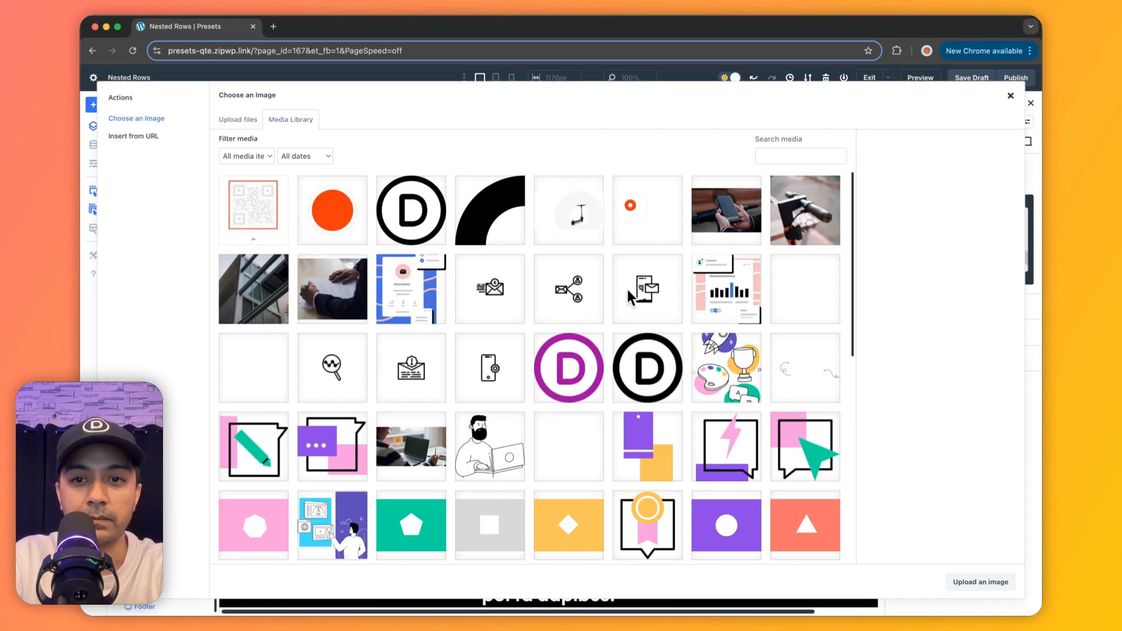
{"action": "left_click", "coordinate": [726, 210]}
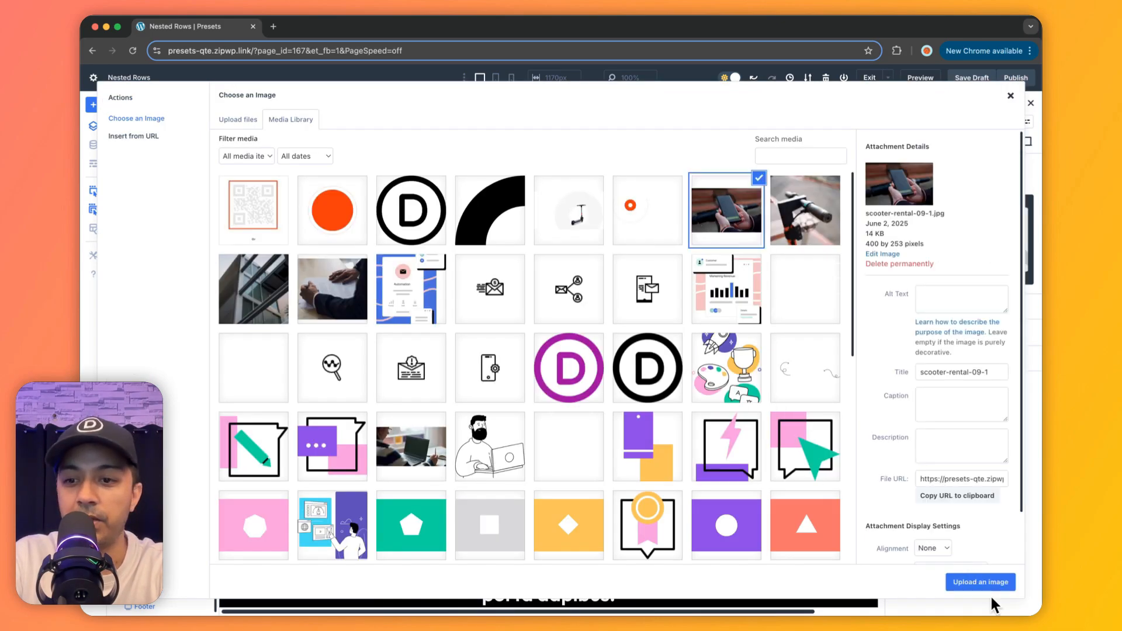
{"action": "left_click", "coordinate": [980, 583]}
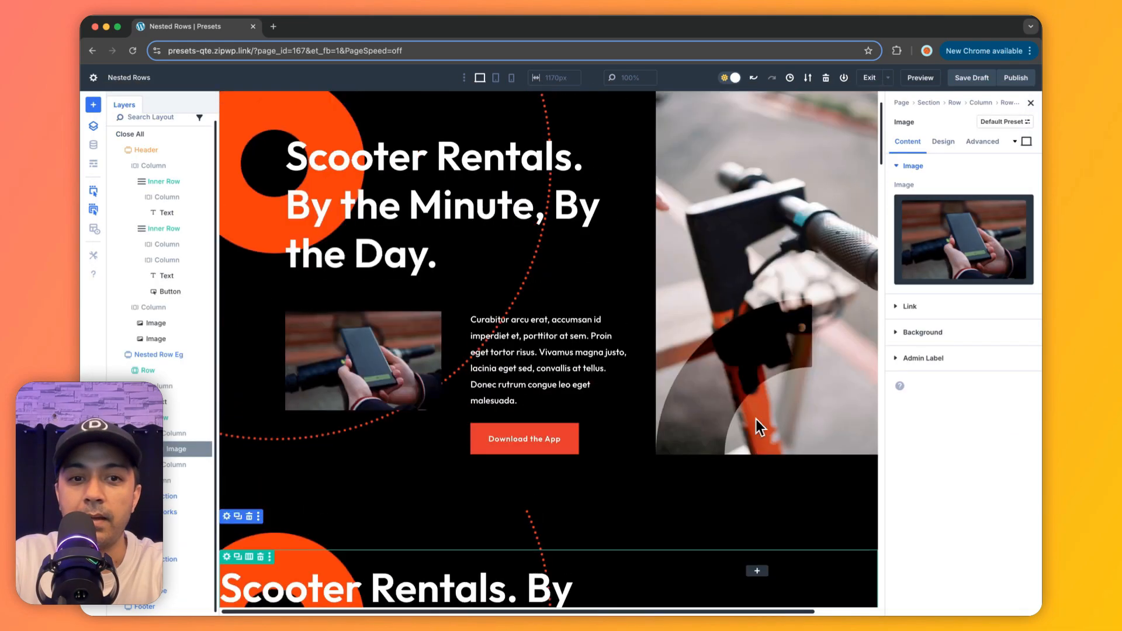
{"action": "scroll", "scroll_direction": "down", "scroll_amount": 3}
{"action": "type", "text": "ima"}
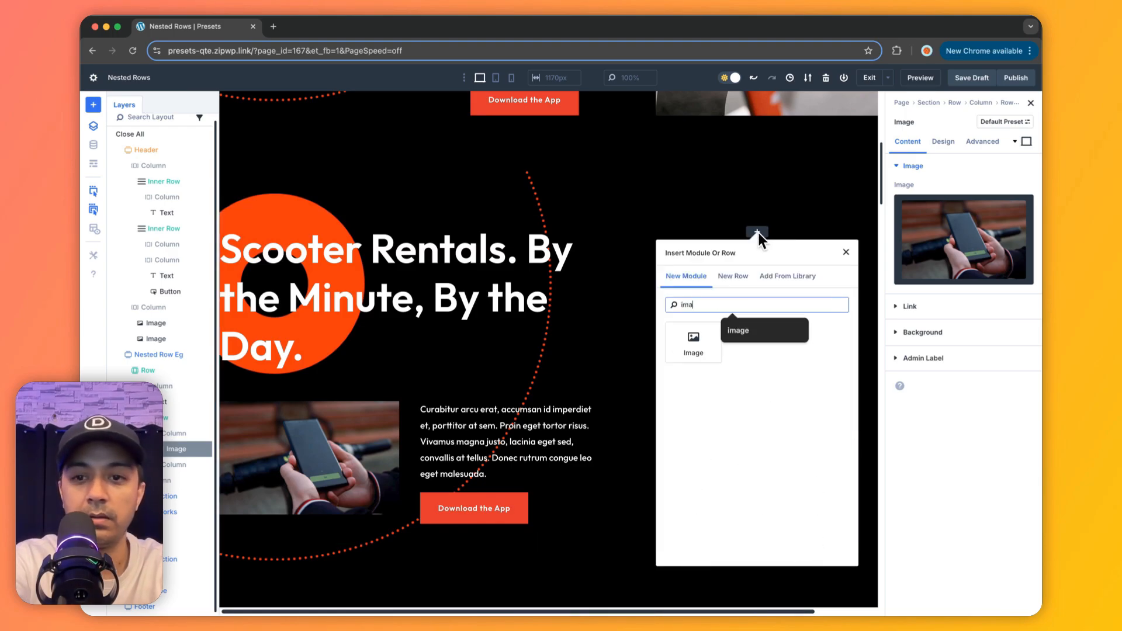
Add an Image module with the scooter handlebar photo to the right column.
{"action": "left_click", "coordinate": [692, 337]}
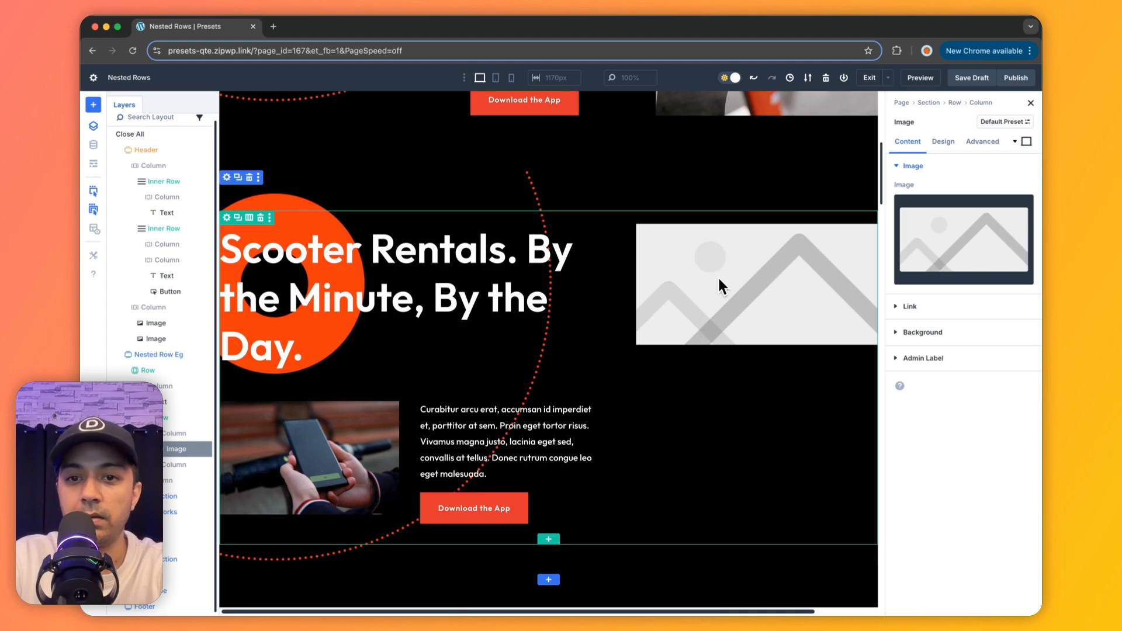
{"action": "left_click", "coordinate": [963, 239]}
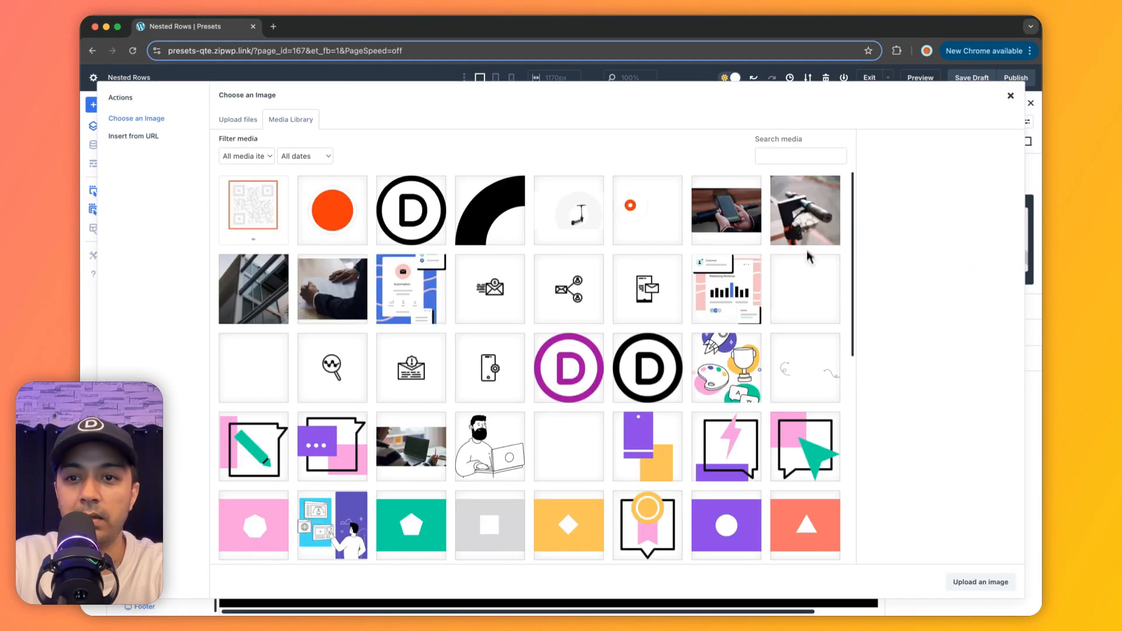
{"action": "left_click", "coordinate": [804, 210]}
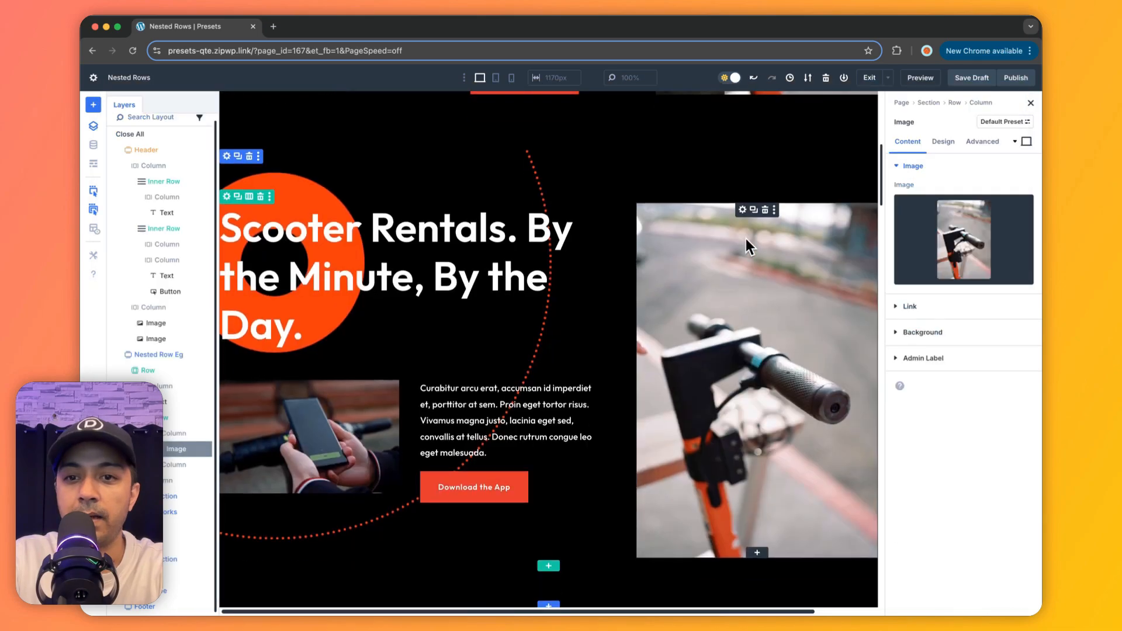
Add a second Image module beneath it showing the black arc graphic.
{"action": "left_click", "coordinate": [758, 552]}
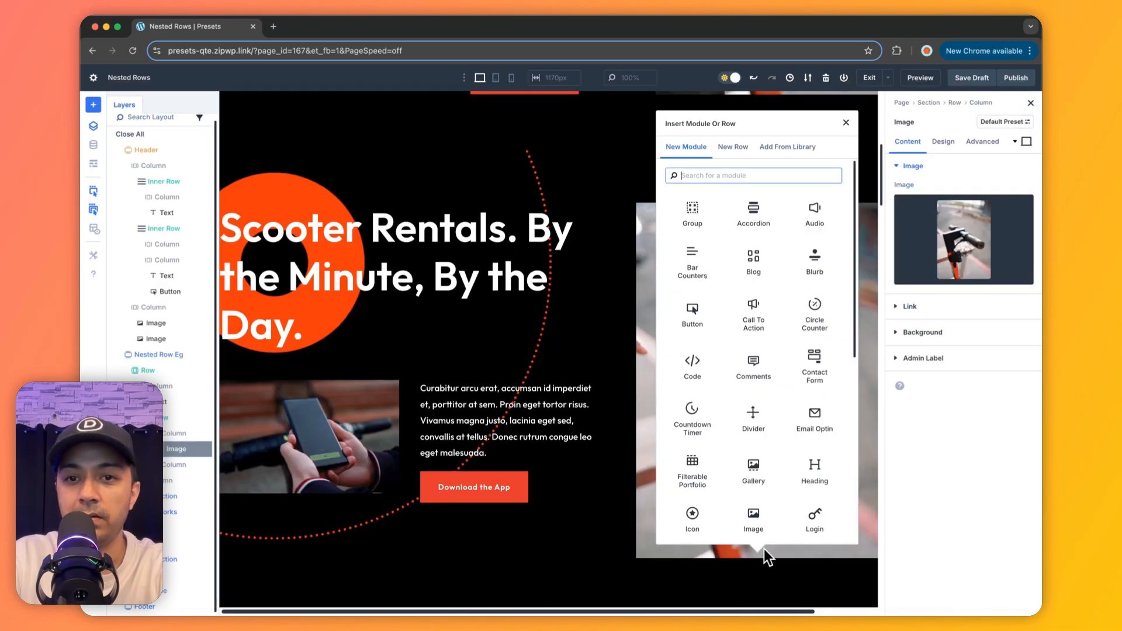
{"action": "left_click", "coordinate": [752, 520]}
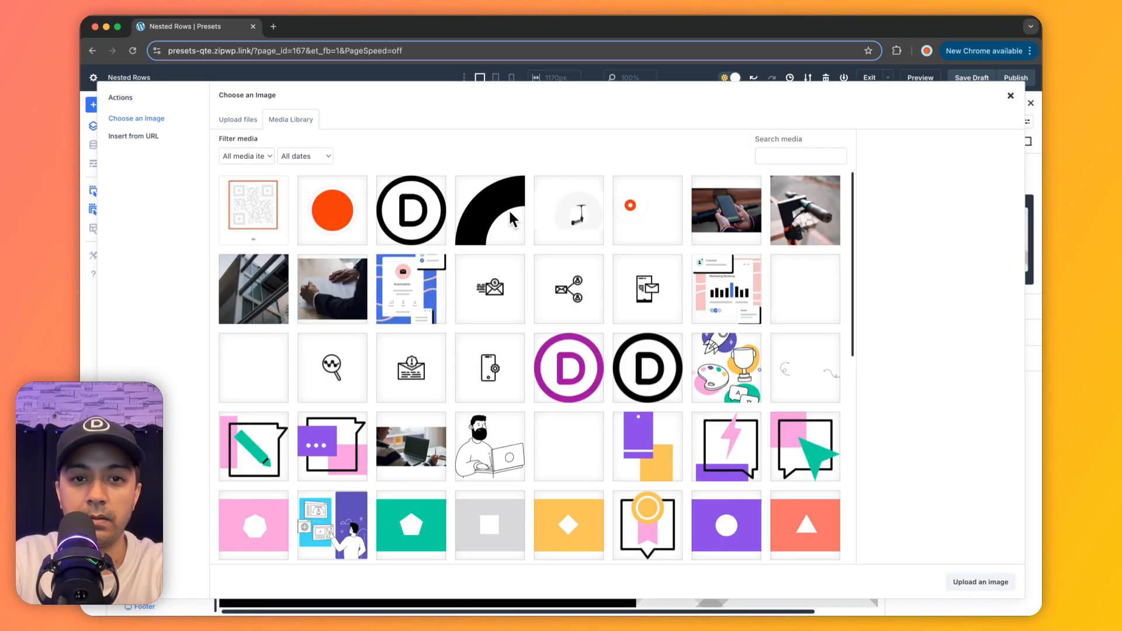
{"action": "left_click", "coordinate": [489, 210]}
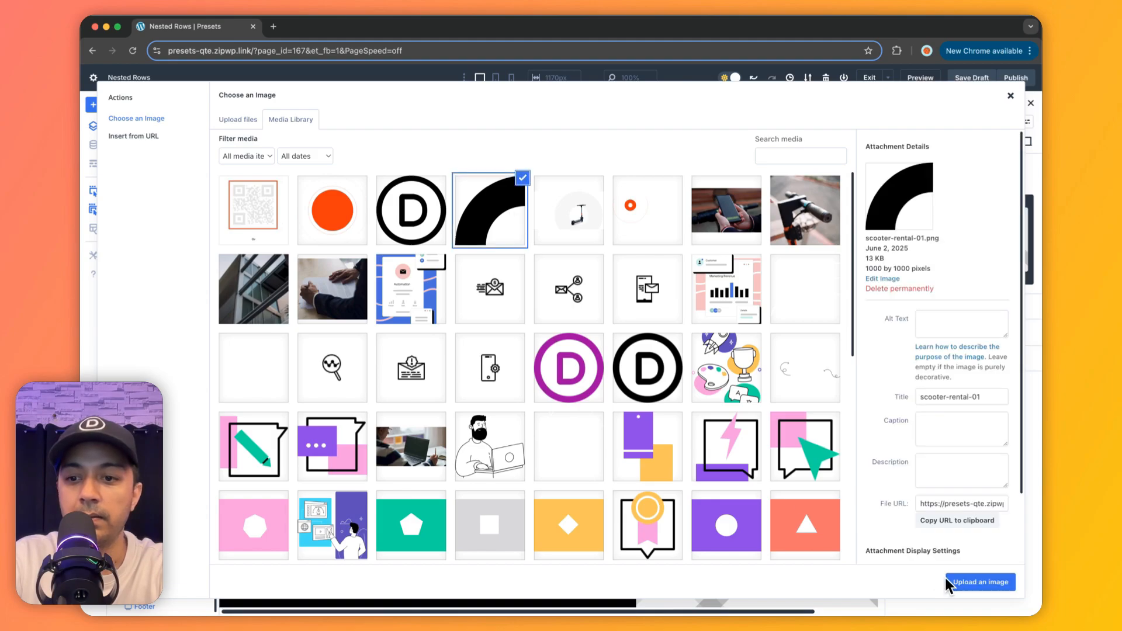
{"action": "left_click", "coordinate": [979, 582]}
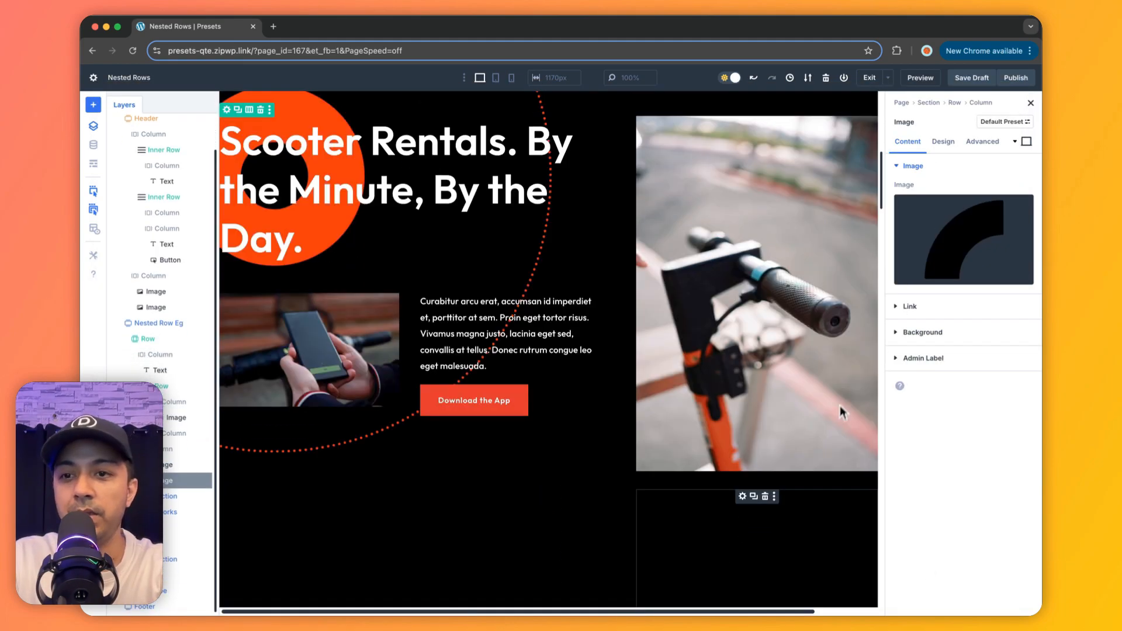
Position the arc image absolutely, anchored to the bottom of the scooter photo column.
{"action": "left_click", "coordinate": [982, 141]}
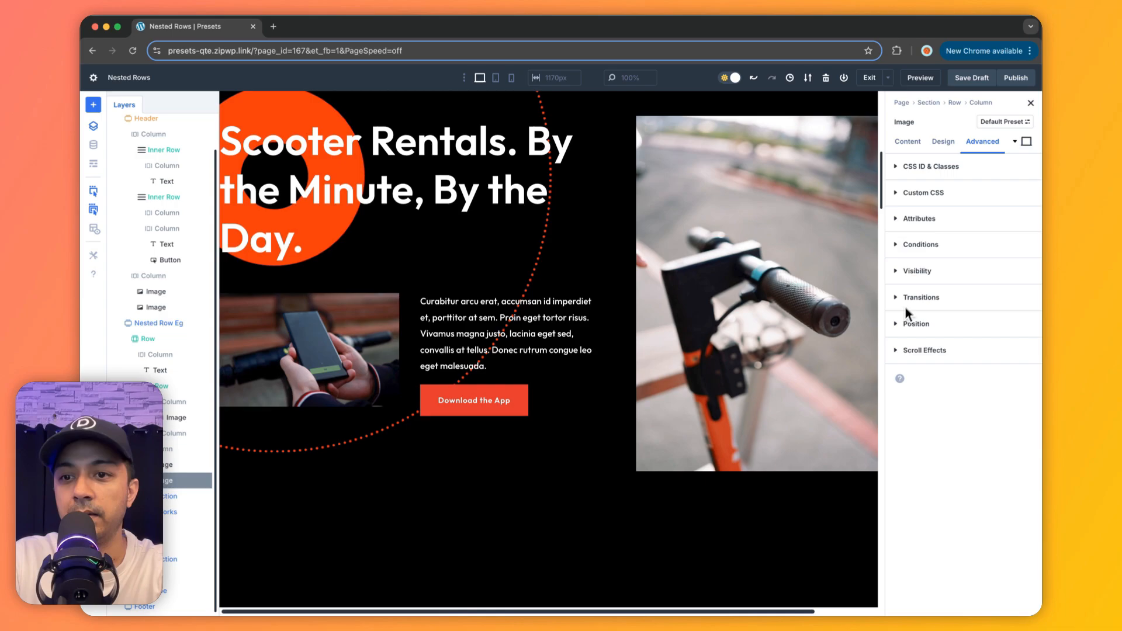
{"action": "left_click", "coordinate": [916, 323]}
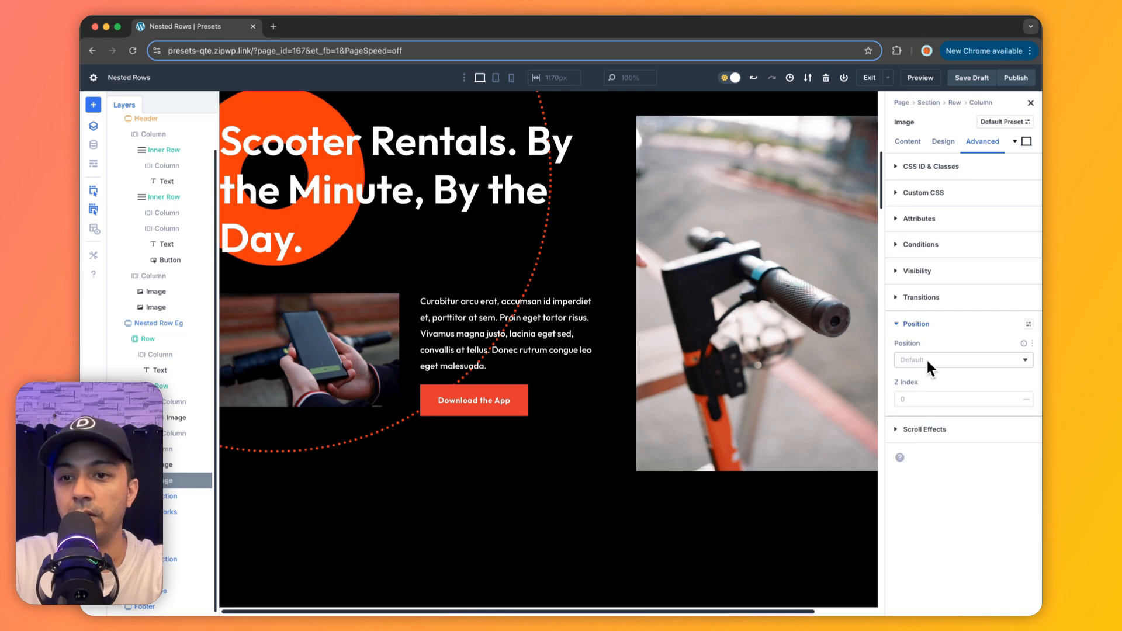
{"action": "left_click", "coordinate": [962, 359]}
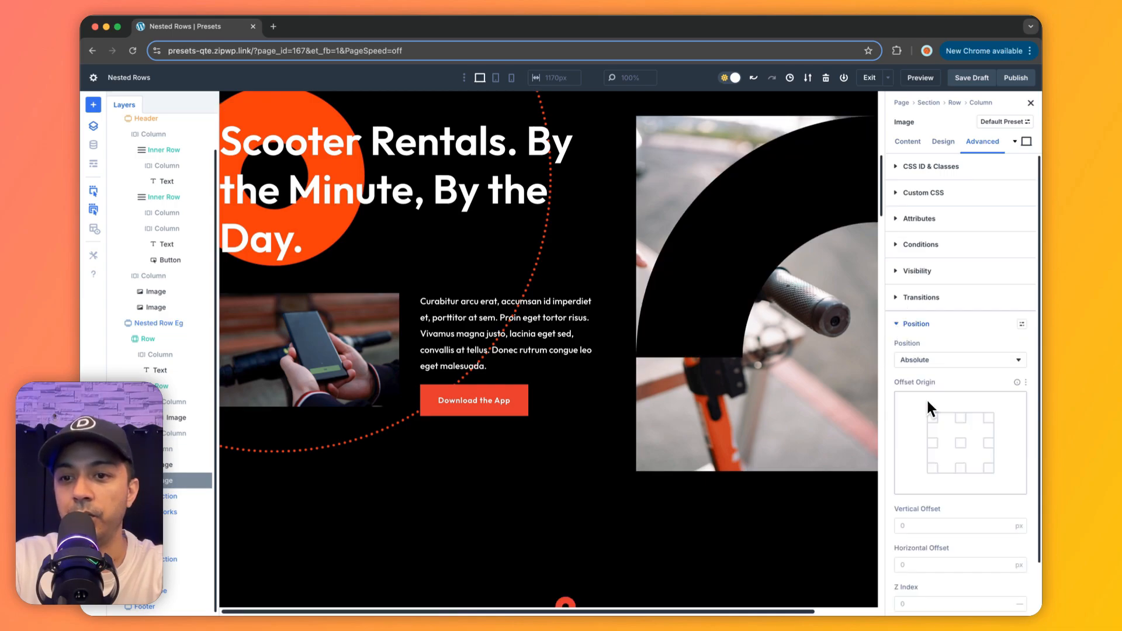
{"action": "mouse_move", "coordinate": [938, 474]}
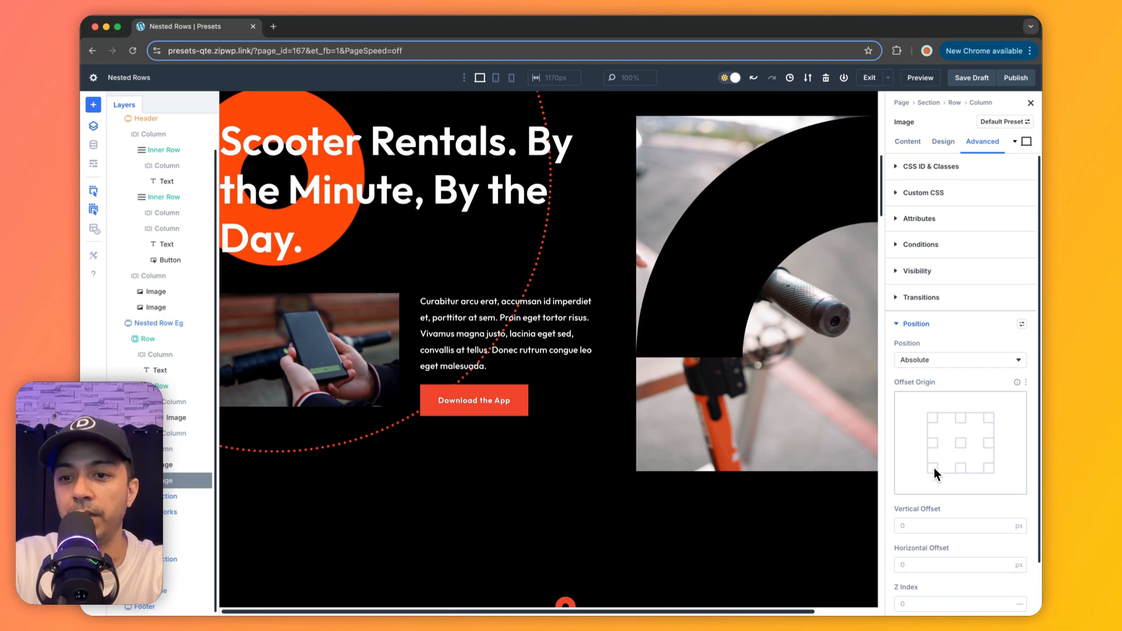
{"action": "left_click", "coordinate": [915, 323]}
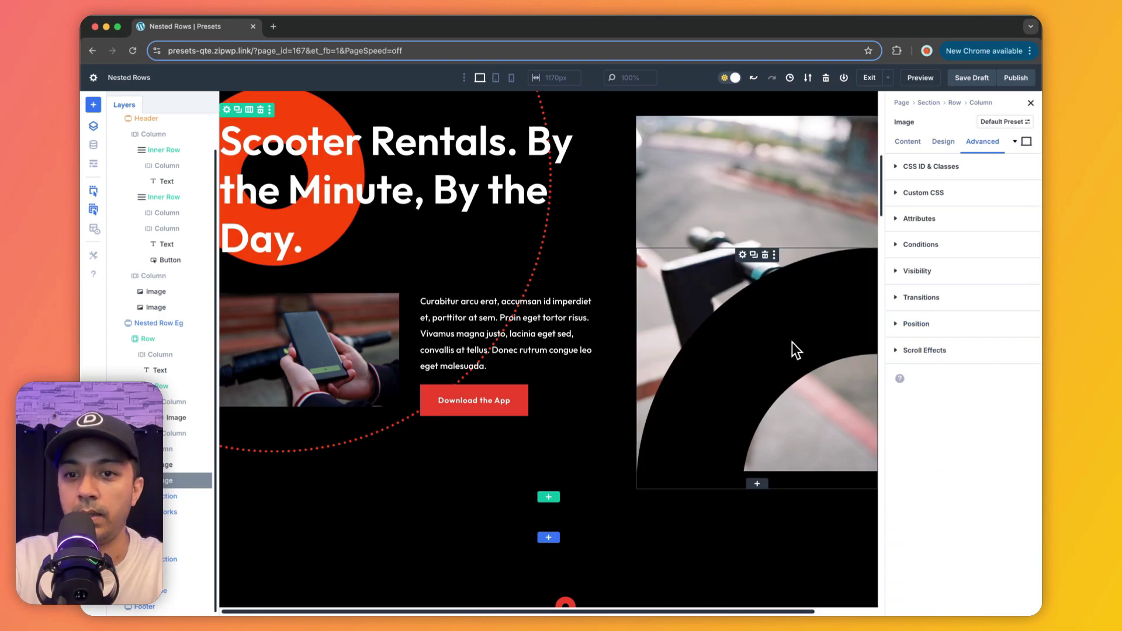
Lower the arc image's opacity in its Design filter settings.
{"action": "left_click", "coordinate": [943, 141]}
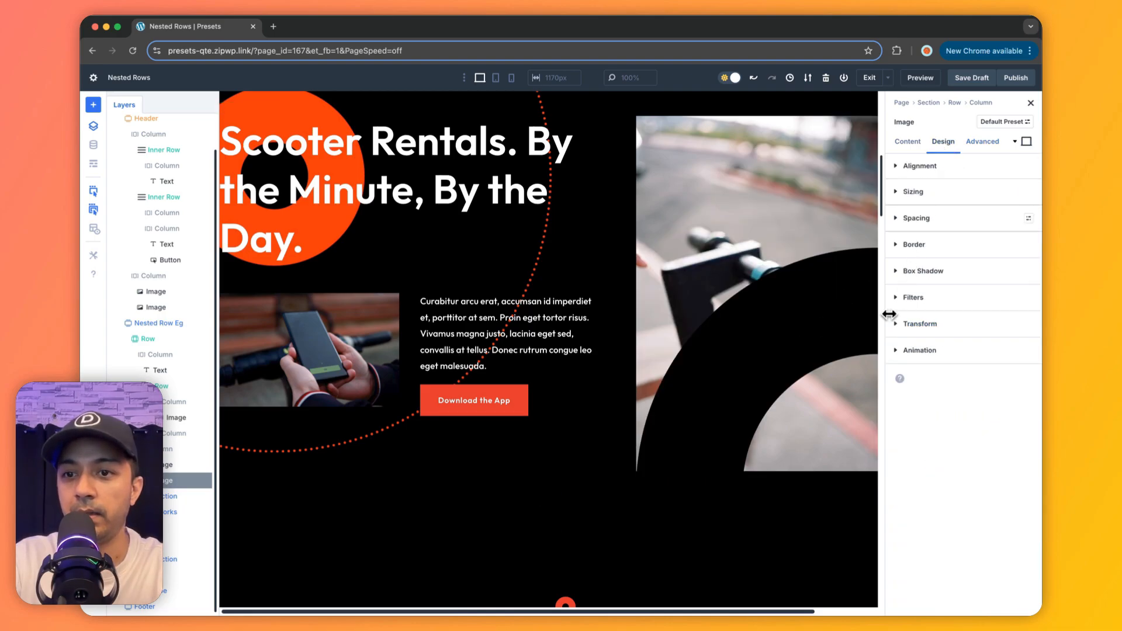
{"action": "left_click", "coordinate": [913, 297]}
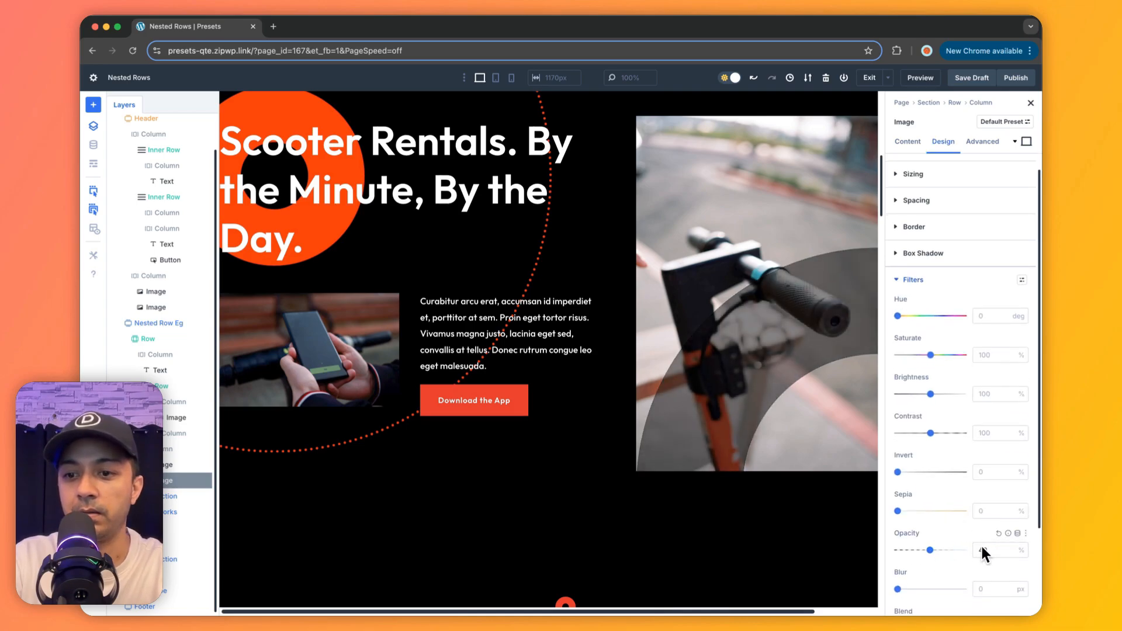
{"action": "left_click", "coordinate": [147, 374]}
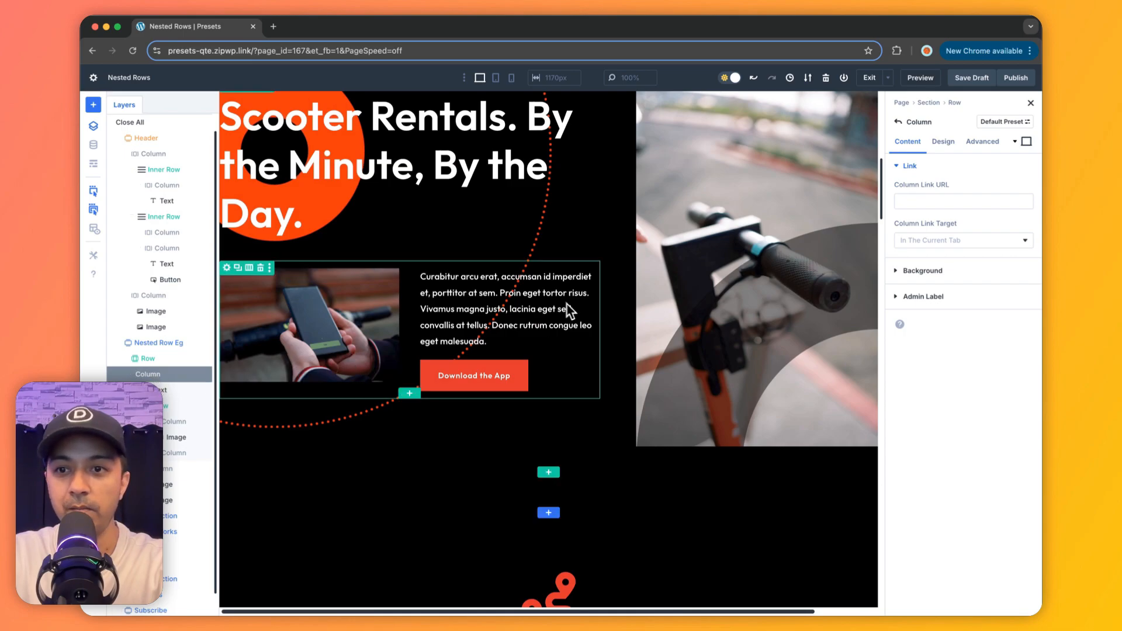
Give the heading-image-text-button column 15% left padding, then scroll to compare with the original.
{"action": "left_click", "coordinate": [943, 140]}
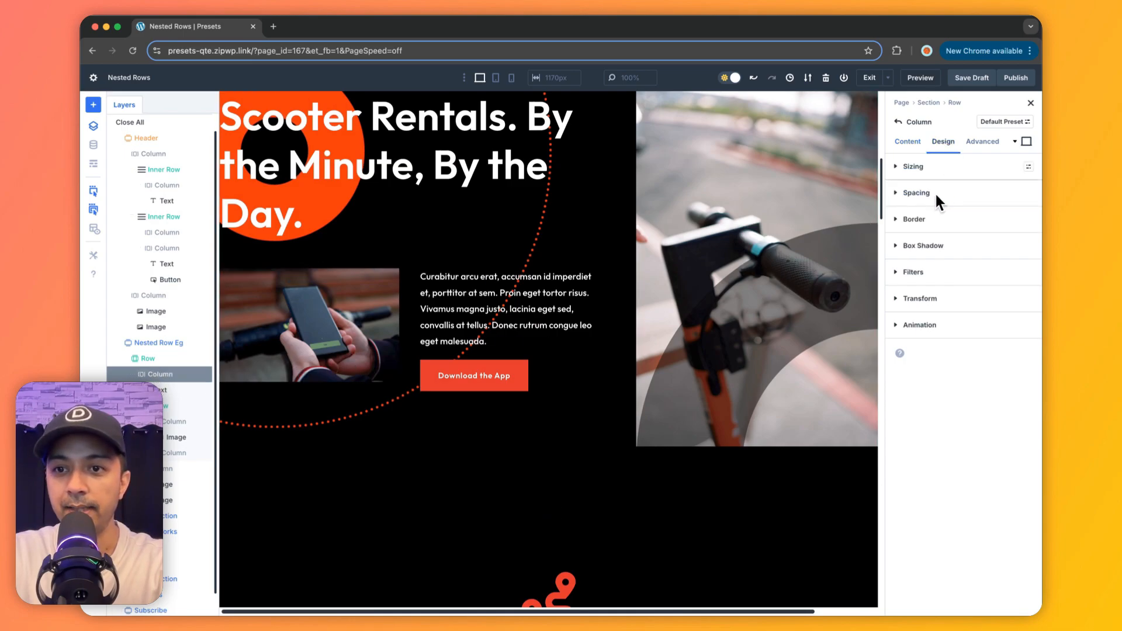
{"action": "left_click", "coordinate": [917, 192]}
{"action": "type", "text": "15"}
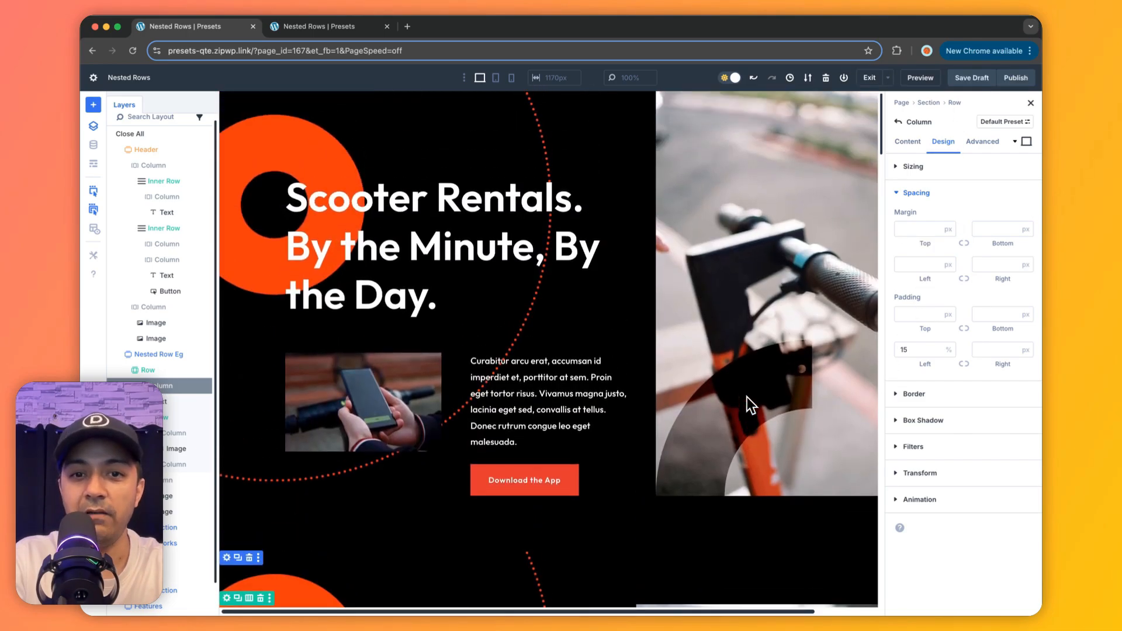
{"action": "scroll", "scroll_direction": "down", "scroll_amount": 3}
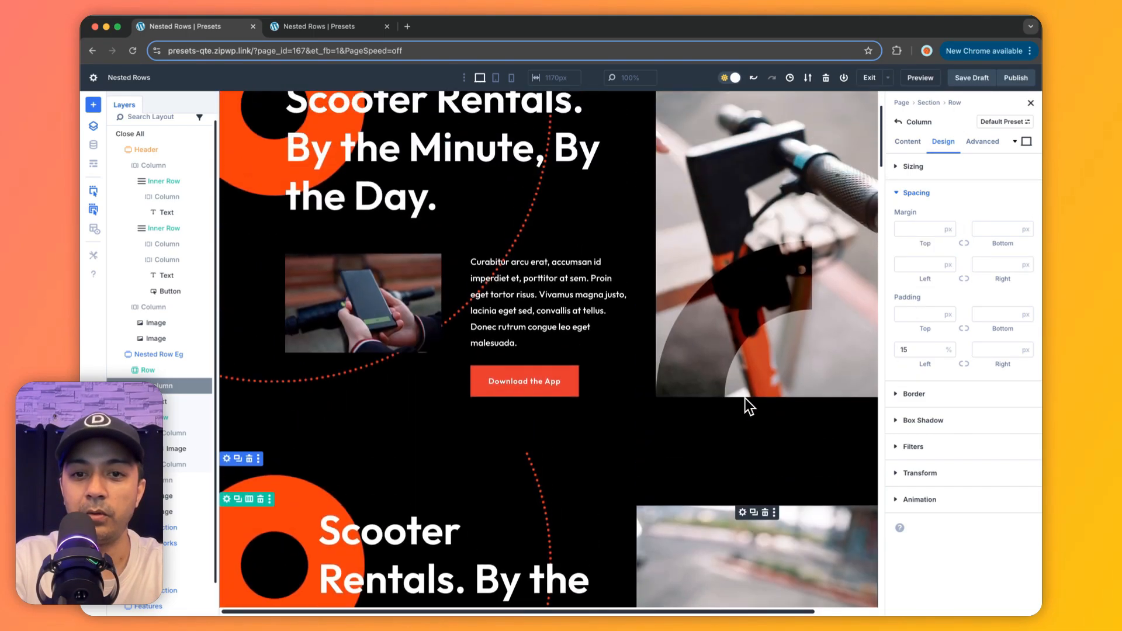
{"action": "scroll", "scroll_direction": "up", "scroll_amount": 3}
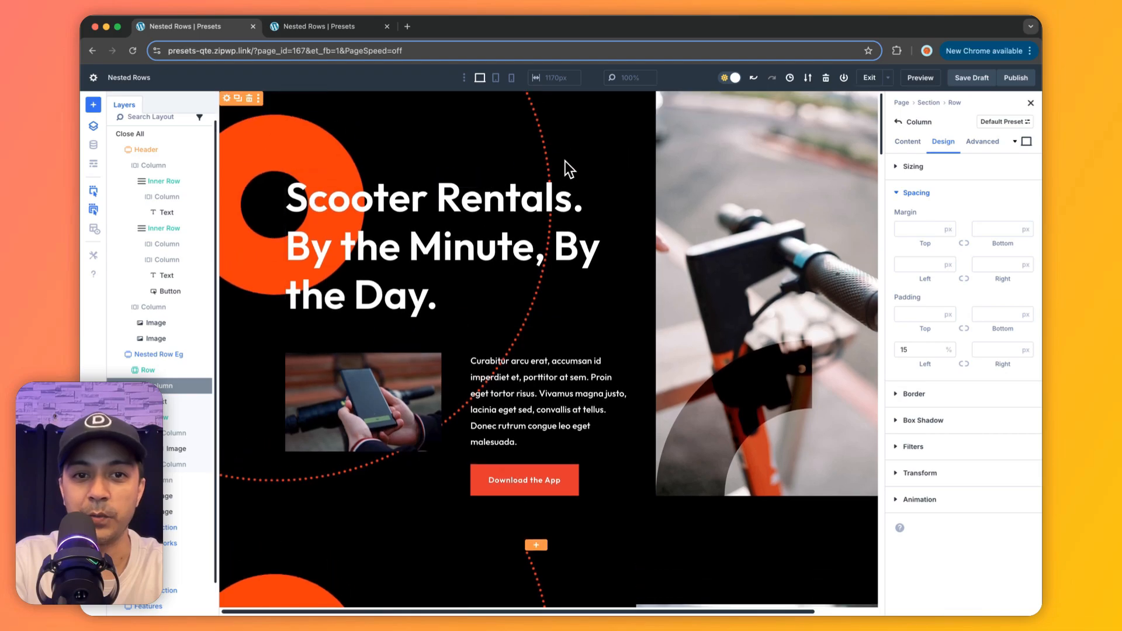
{"action": "scroll", "scroll_direction": "down", "scroll_amount": 3}
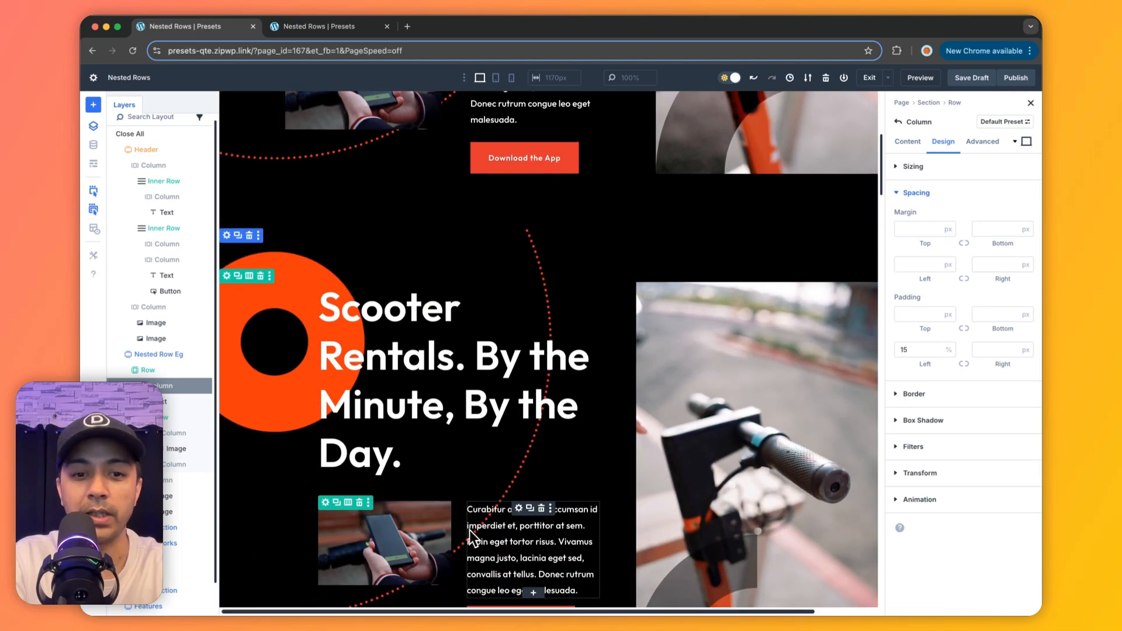
{"action": "scroll", "scroll_direction": "down", "scroll_amount": 3}
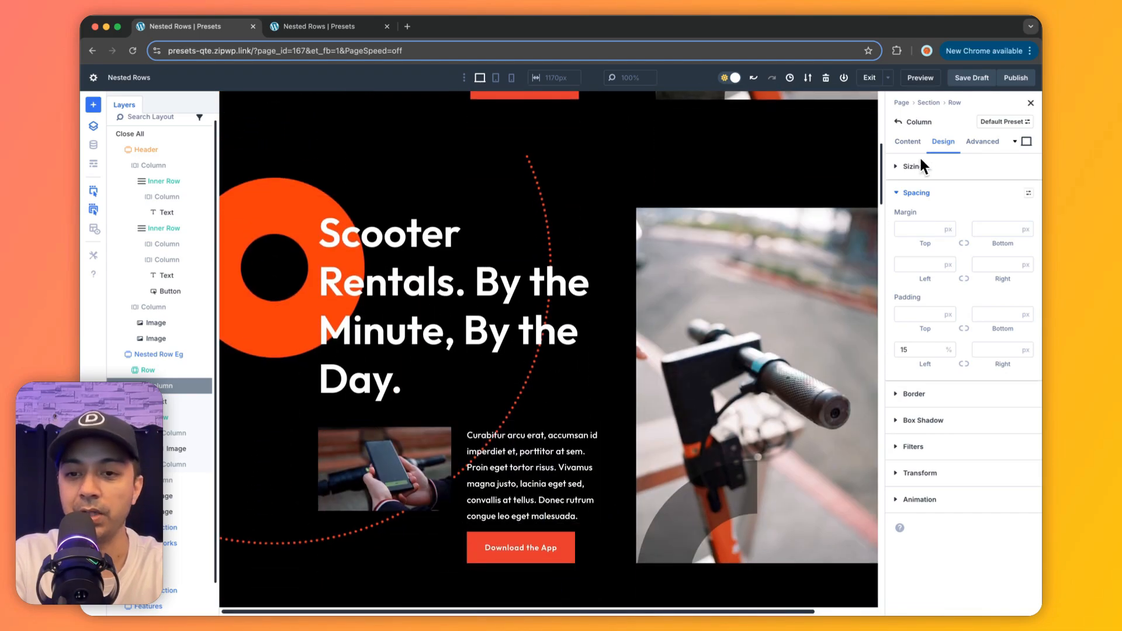
Save the page as a draft and scroll through its front-end preview.
{"action": "left_click", "coordinate": [972, 77]}
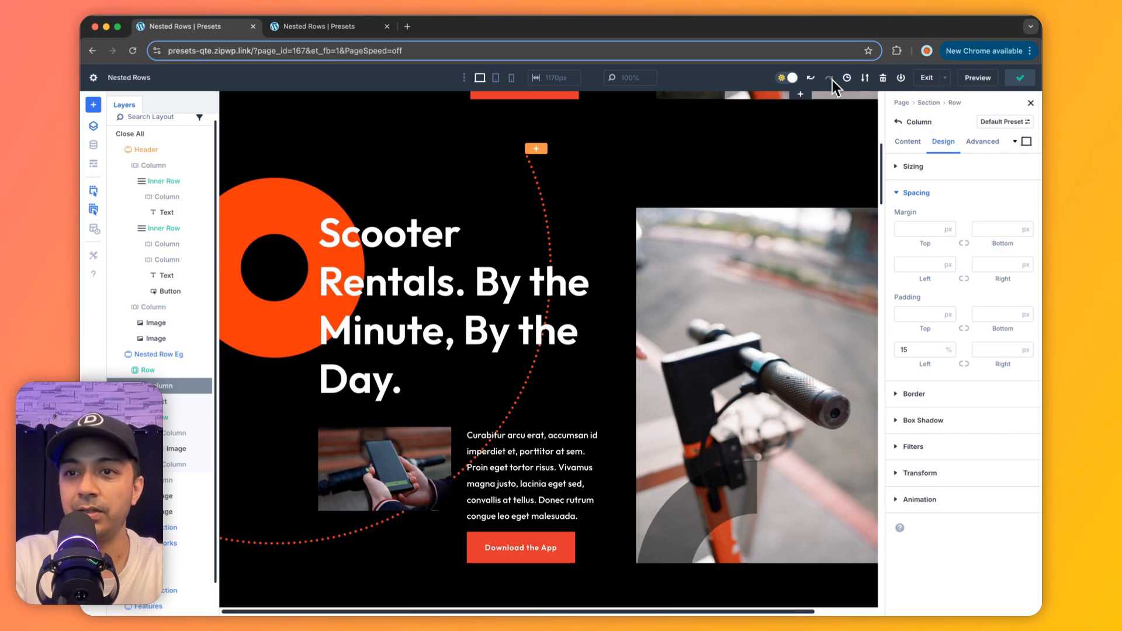
{"action": "left_click", "coordinate": [329, 26]}
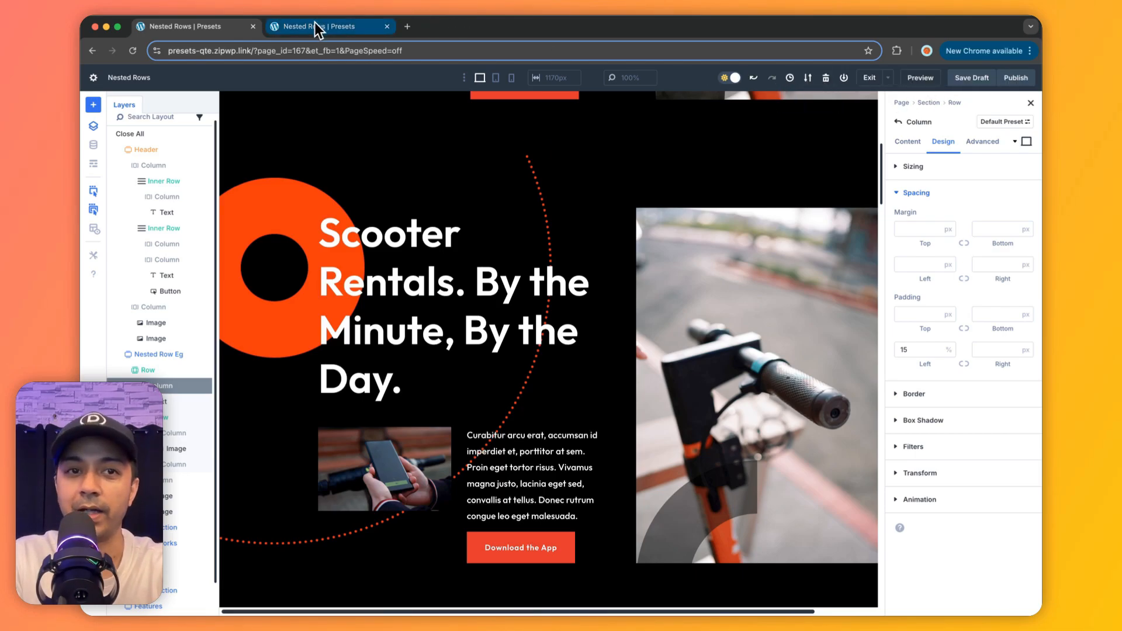
{"action": "left_click", "coordinate": [919, 77]}
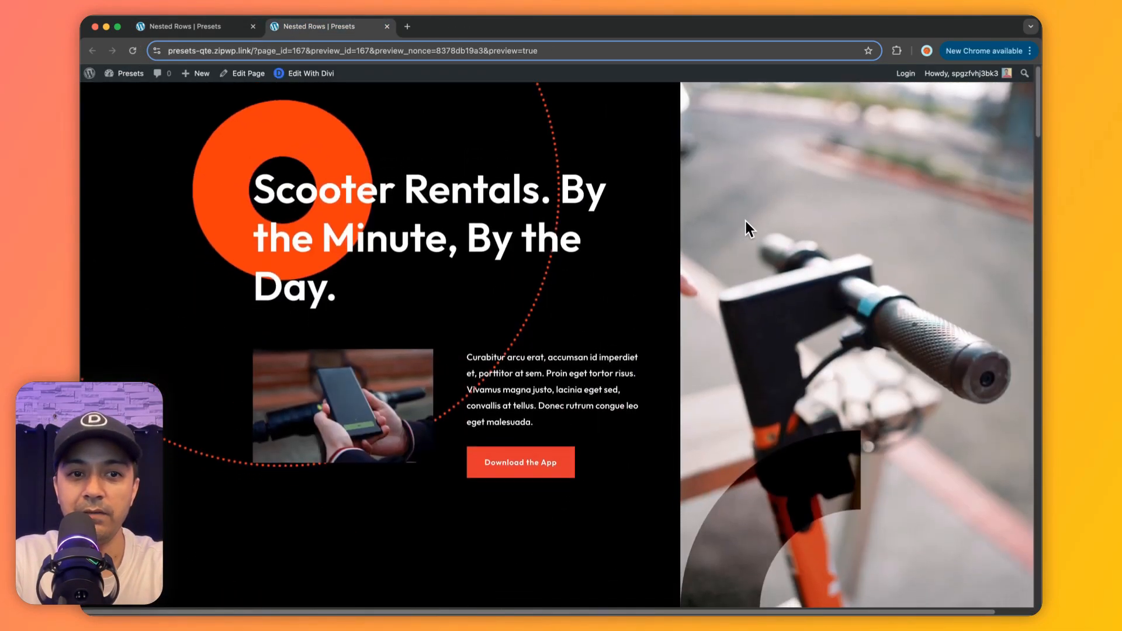
{"action": "scroll", "scroll_direction": "down", "scroll_amount": 3}
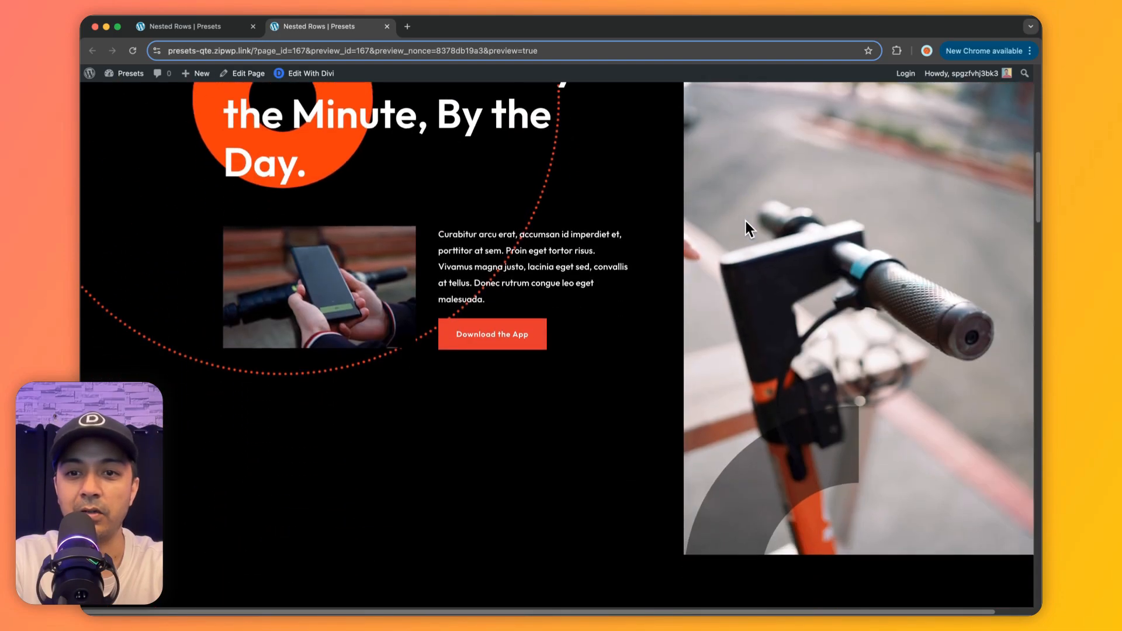
{"action": "scroll", "scroll_direction": "up", "scroll_amount": 3}
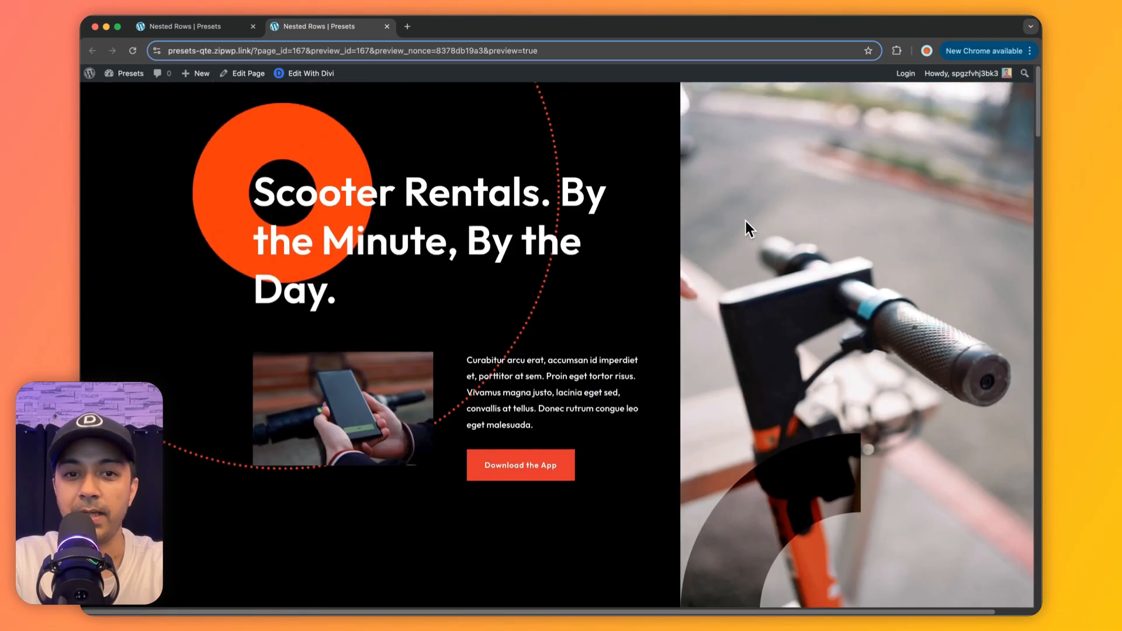
{"action": "scroll", "scroll_direction": "down", "scroll_amount": 3}
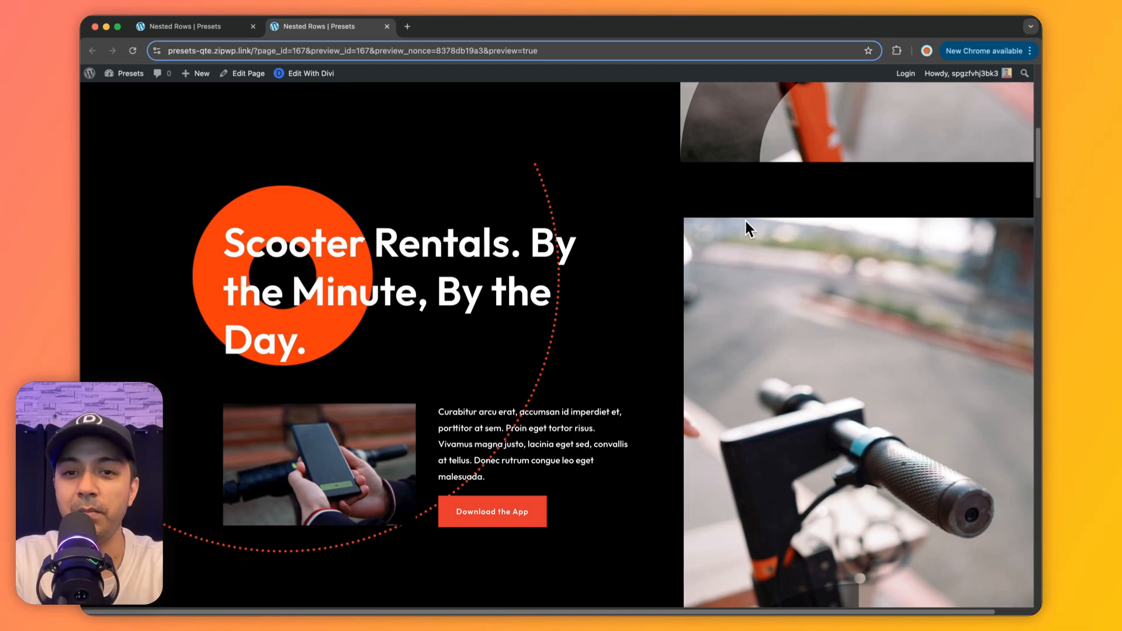
{"action": "mouse_move", "coordinate": [398, 376]}
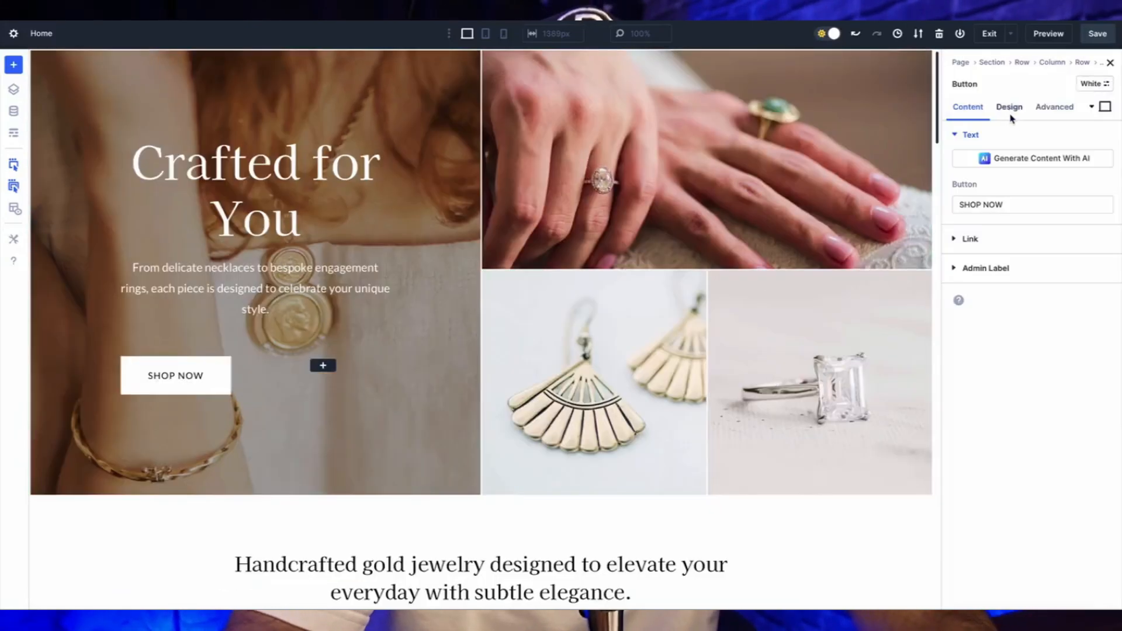
Duplicate the SHOP NOW button in the Crafted for You hero.
{"action": "left_click", "coordinate": [322, 366]}
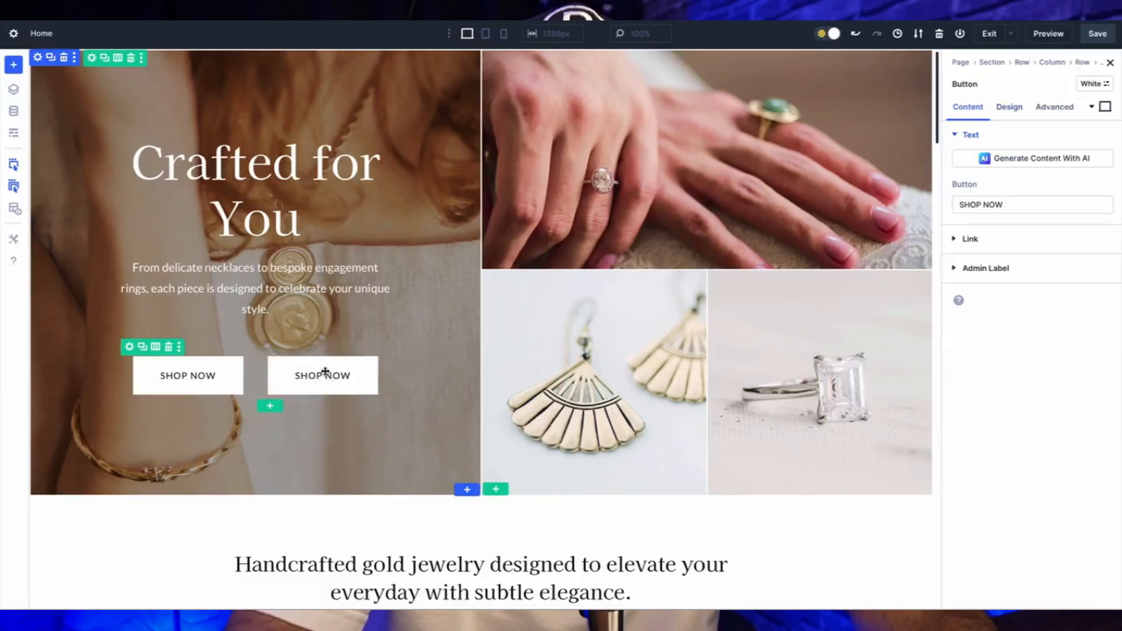